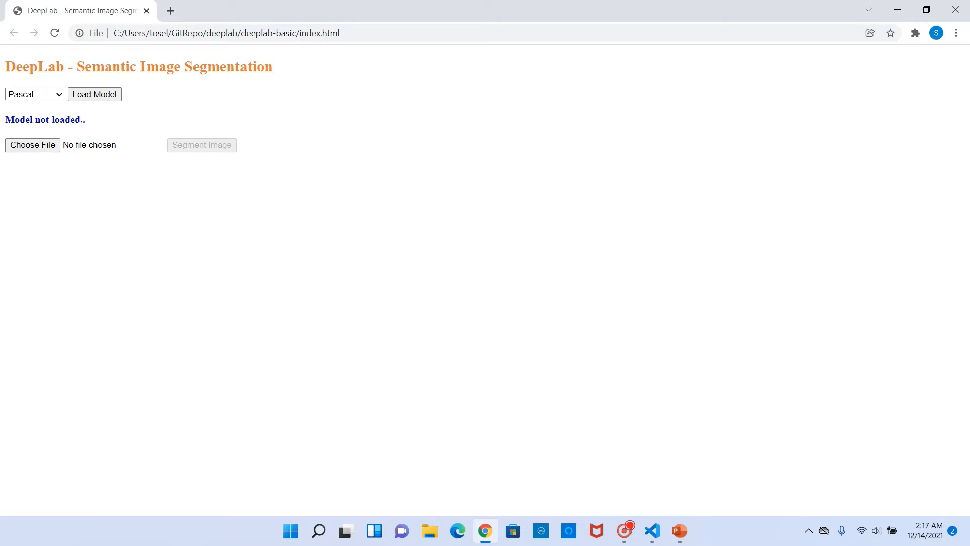
# Step: Select the Pascal model from the DeepLab demo's model list
pyautogui.click(35, 94)
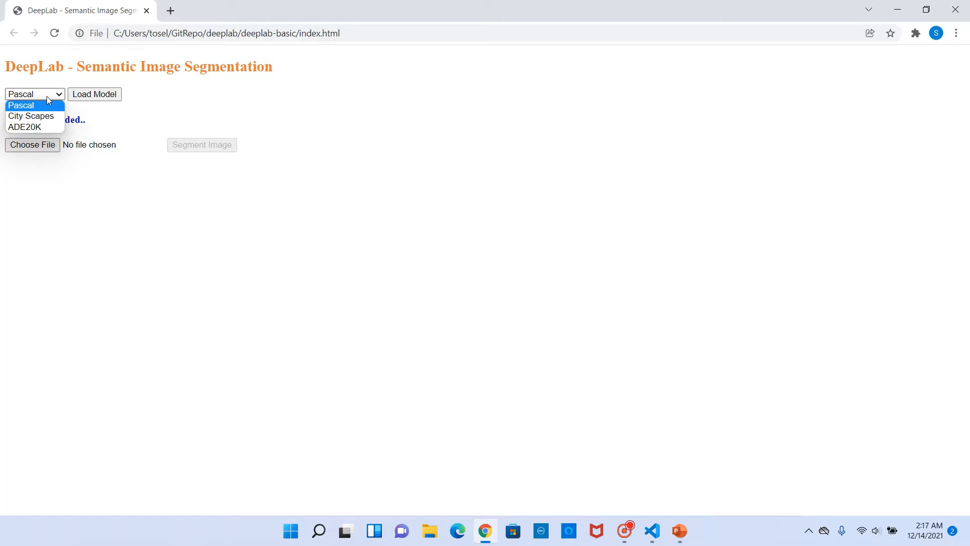
pyautogui.moveTo(31, 116)
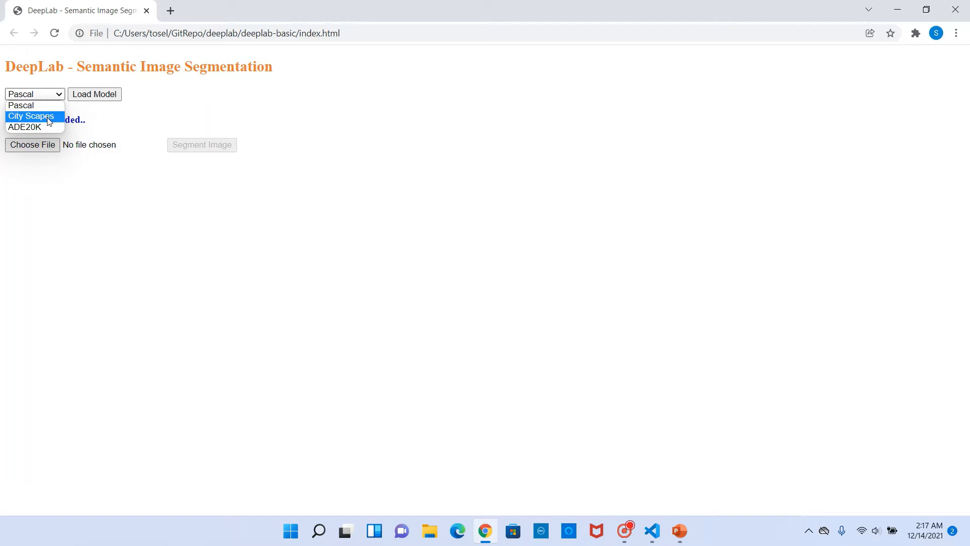
pyautogui.moveTo(45, 127)
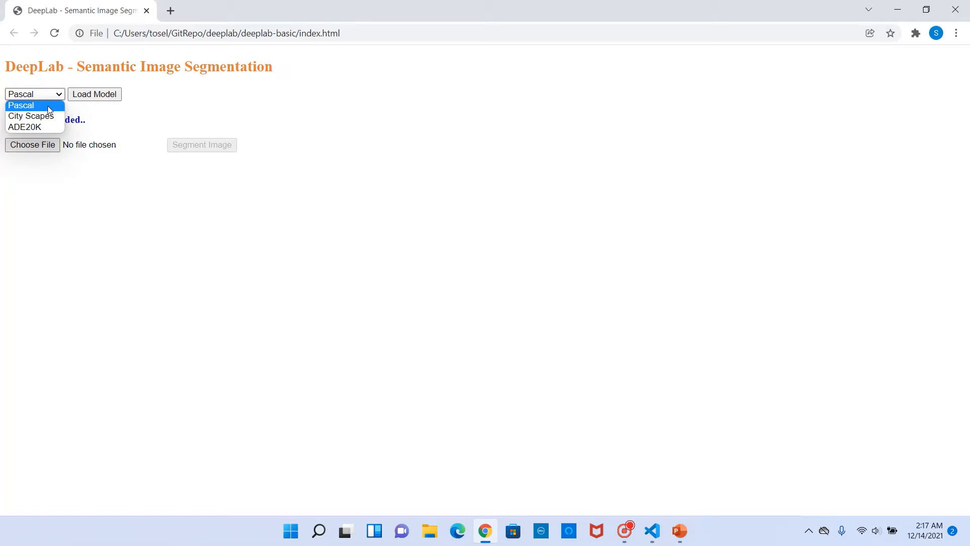
pyautogui.click(94, 94)
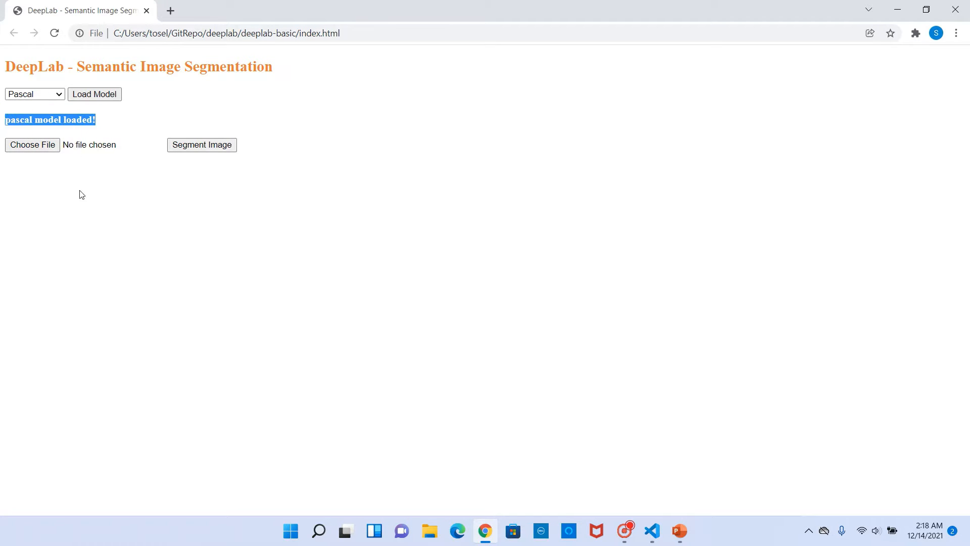
# Step: Choose pascal.jpg from the images folder and load it into the page
pyautogui.click(32, 144)
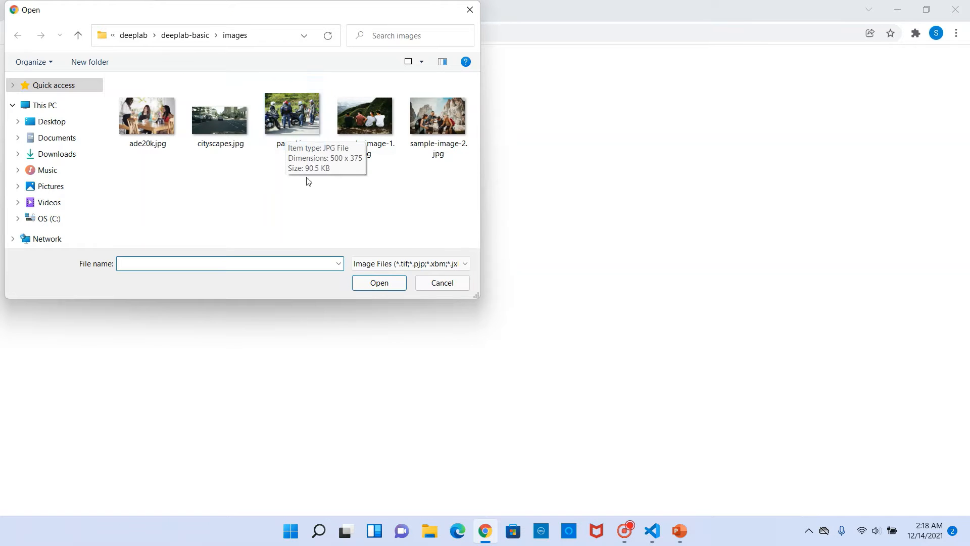
pyautogui.click(291, 115)
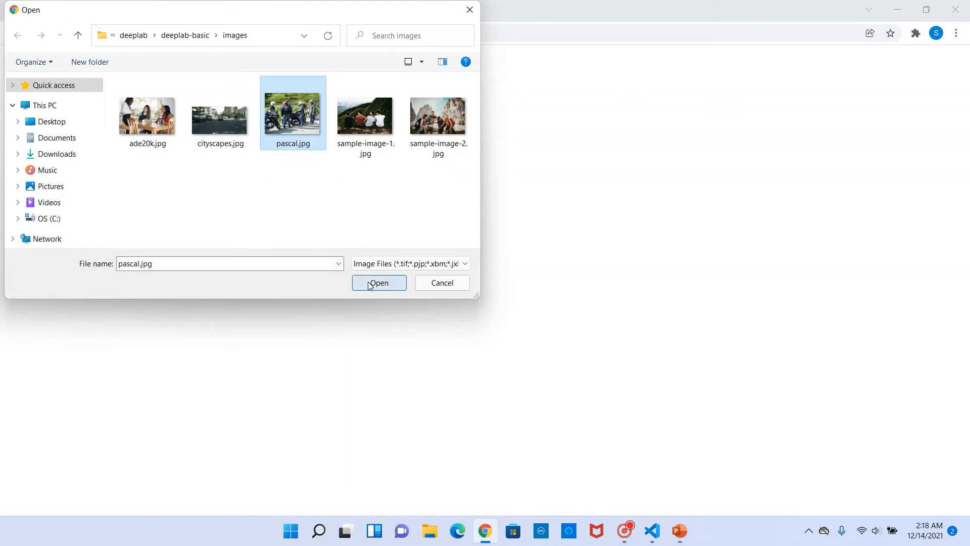
pyautogui.click(378, 283)
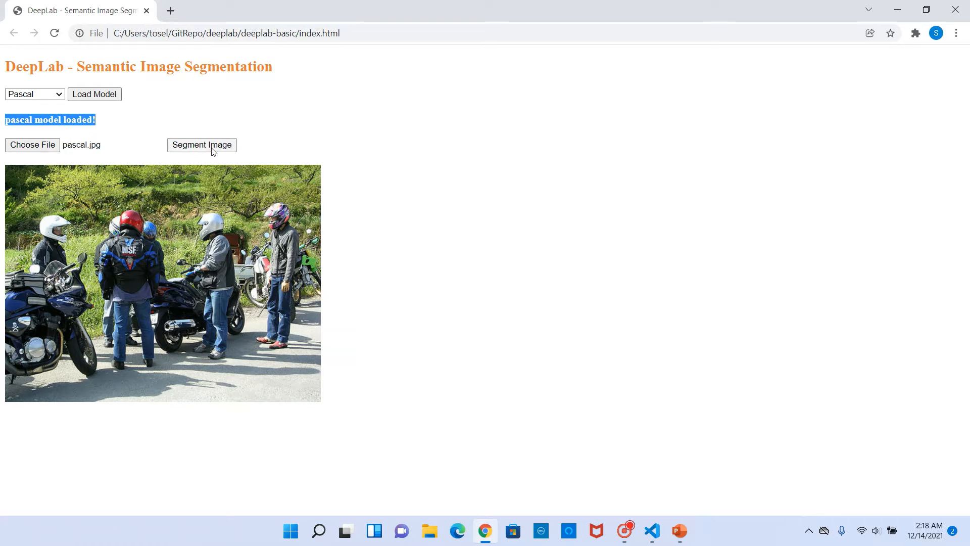
pyautogui.moveTo(176, 353)
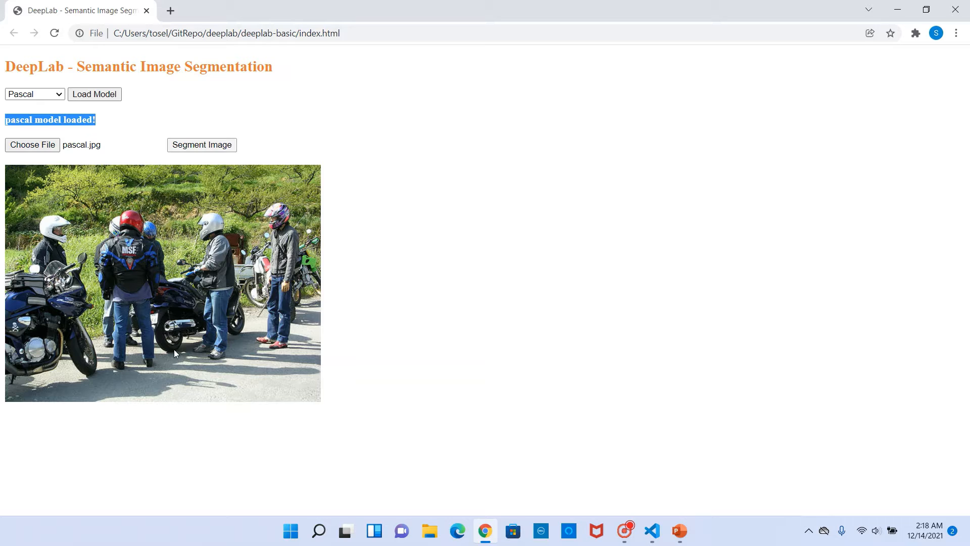
# Step: Segment the motorcyclist photo, then switch to Visual Studio Code
pyautogui.click(202, 144)
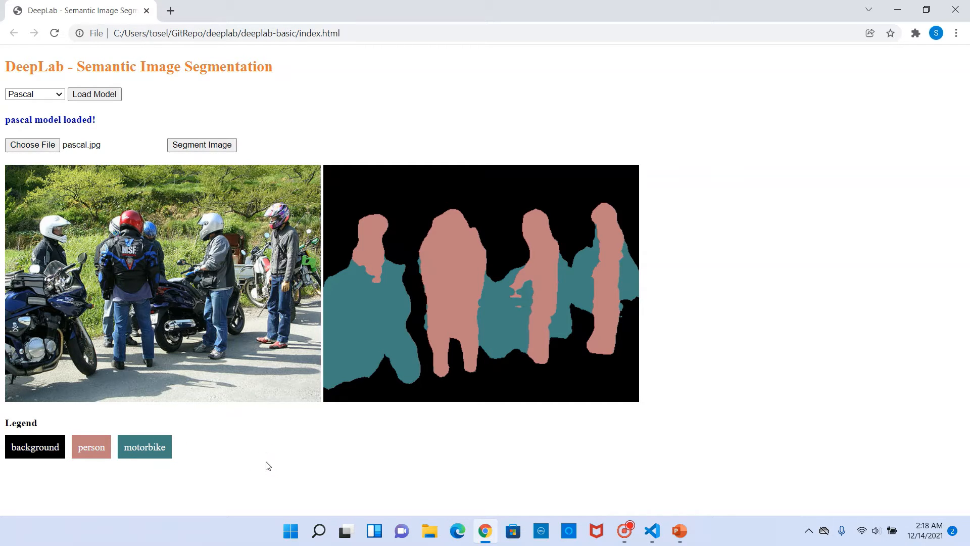
pyautogui.moveTo(356, 312)
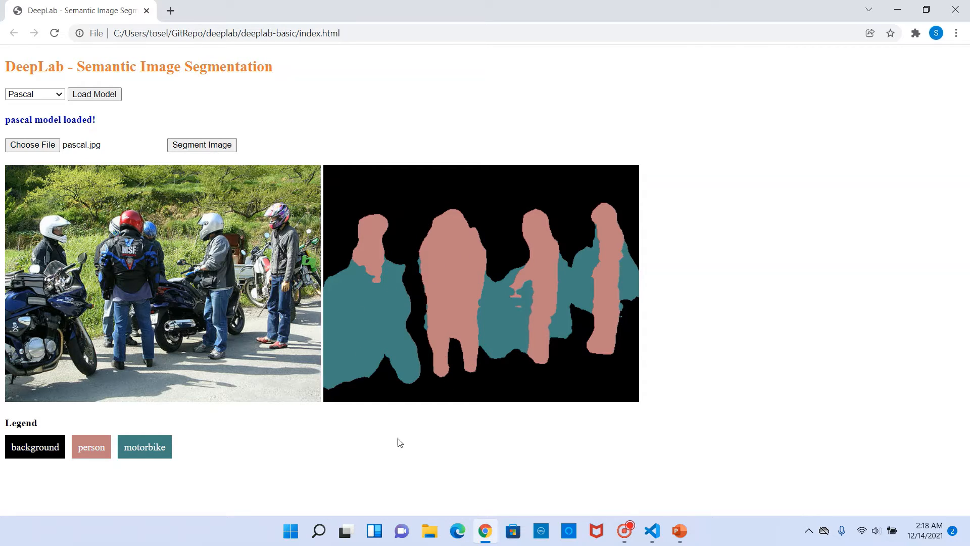
pyautogui.moveTo(149, 433)
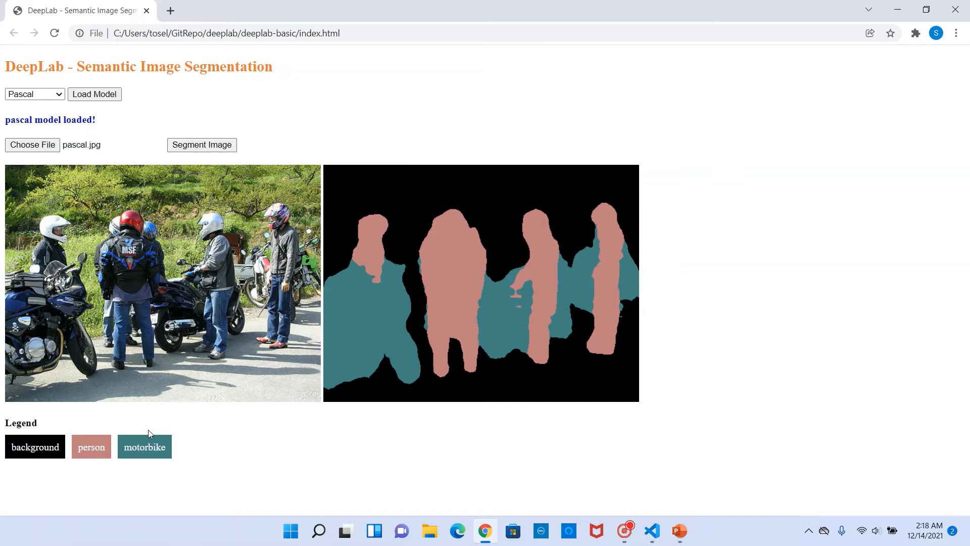
pyautogui.click(650, 530)
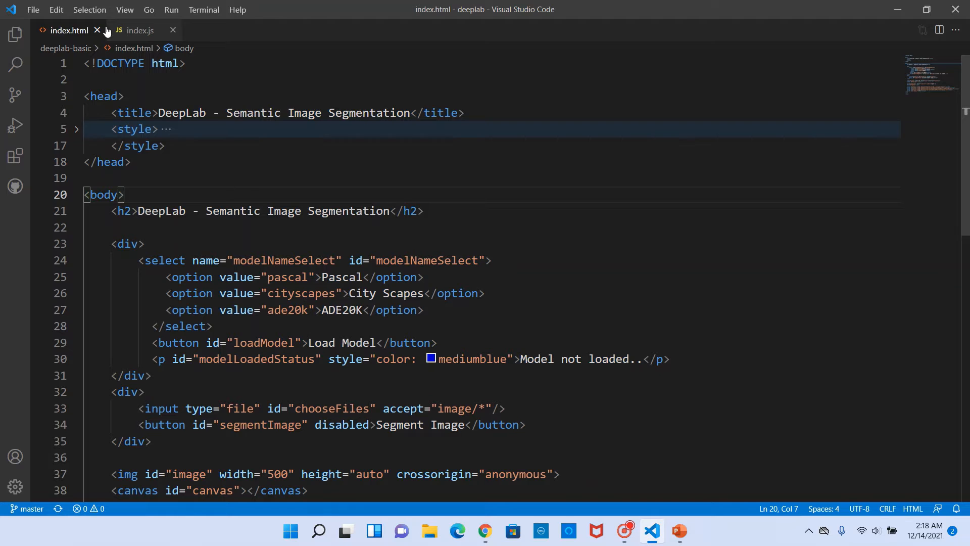
pyautogui.moveTo(147, 31)
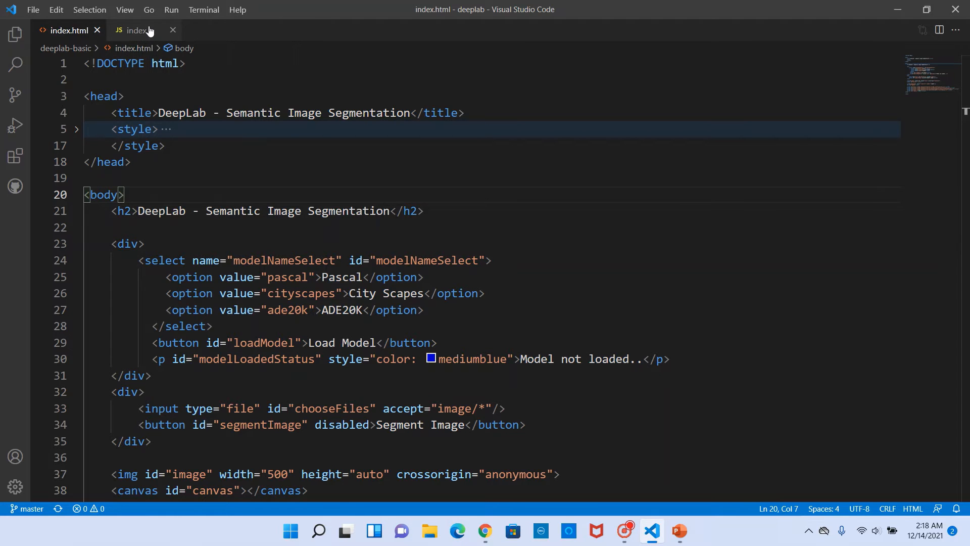
pyautogui.click(190, 227)
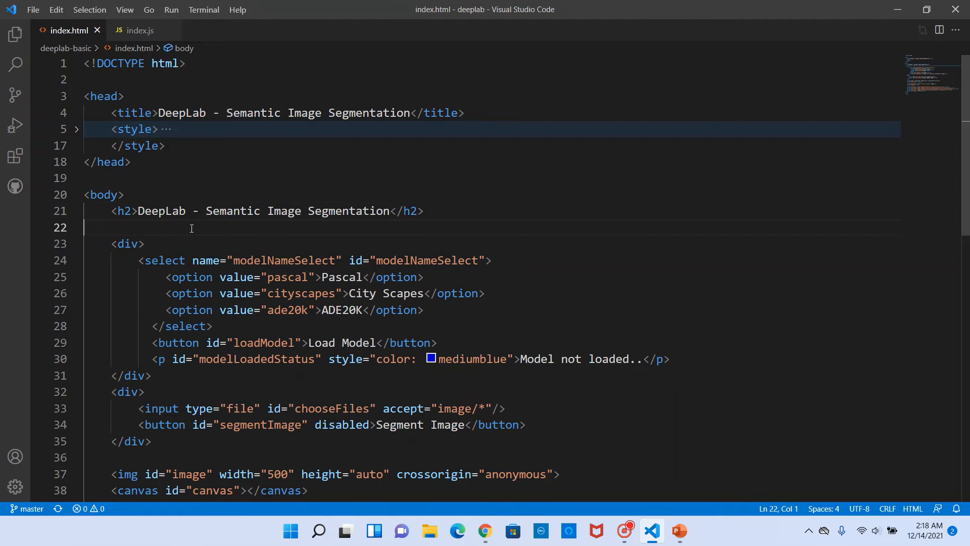
pyautogui.scroll(-3)
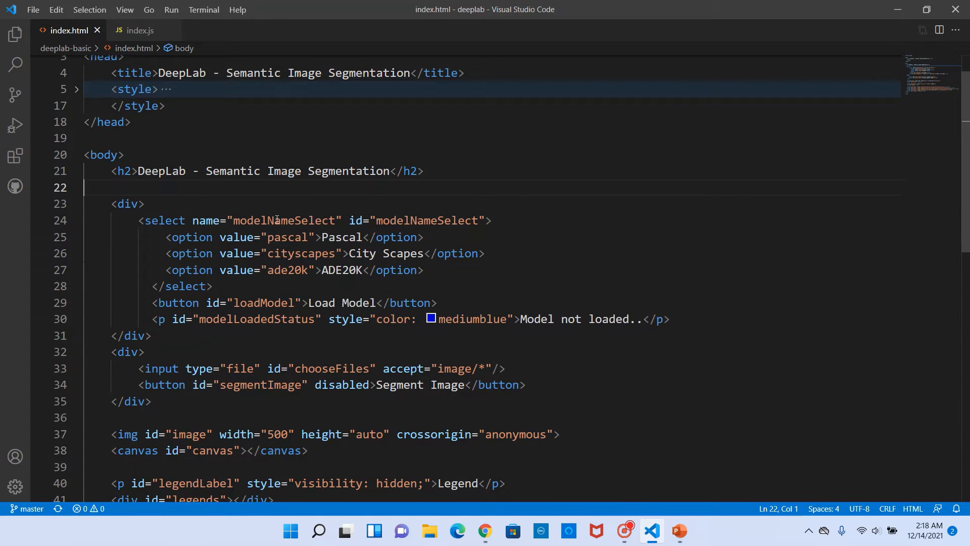
pyautogui.scroll(-3)
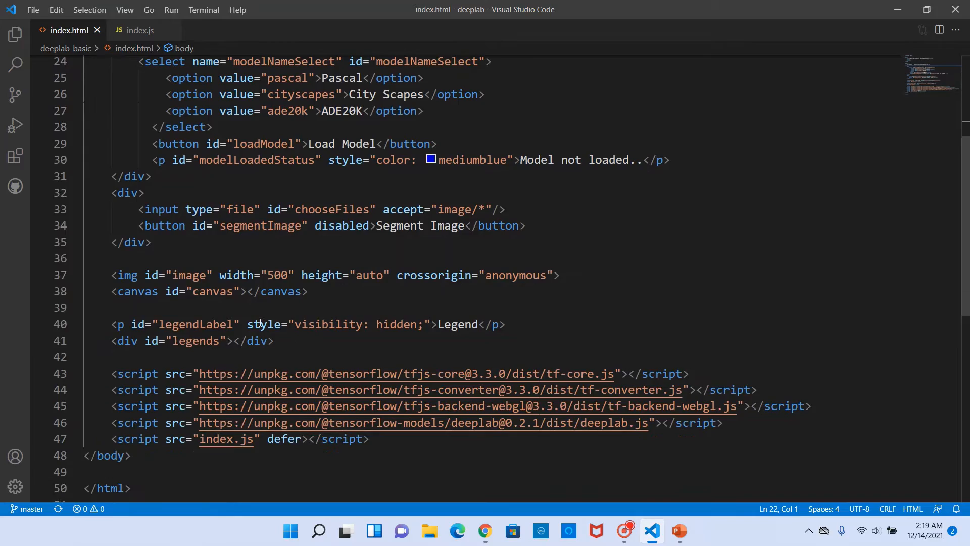
pyautogui.scroll(-3)
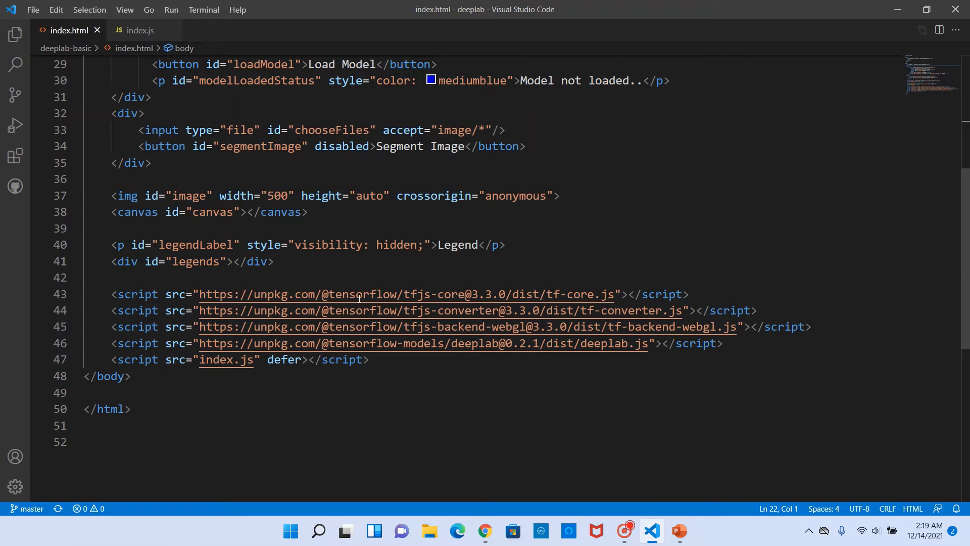
pyautogui.doubleClick(606, 343)
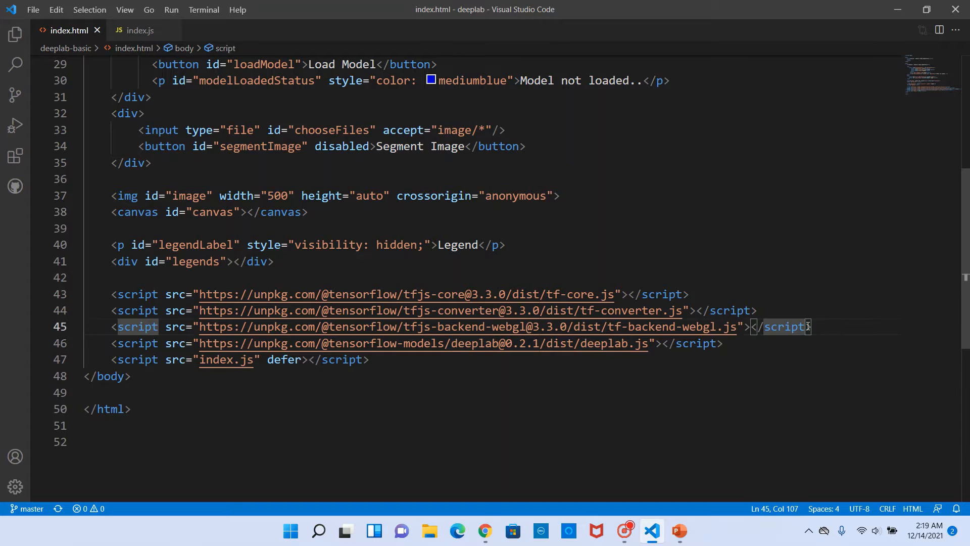
pyautogui.moveTo(530, 408)
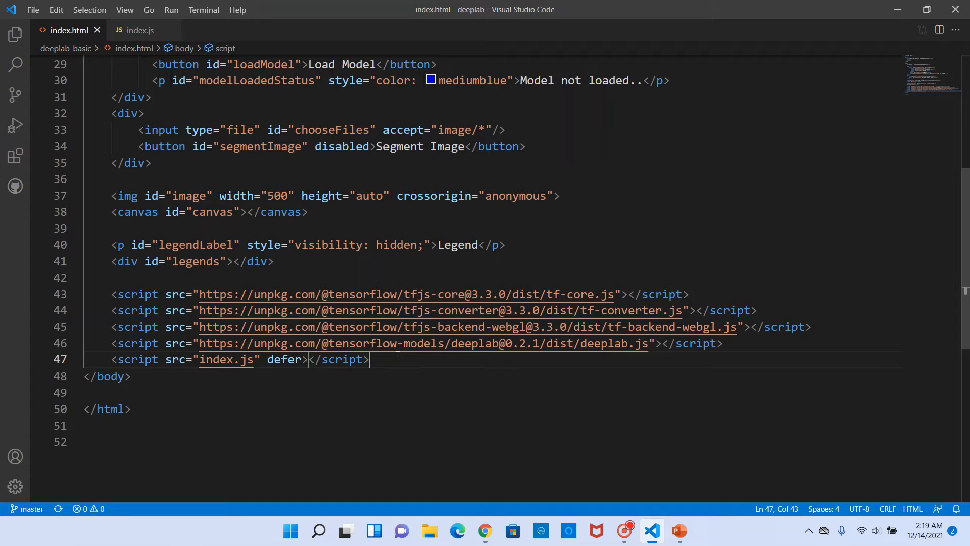
pyautogui.moveTo(140, 30)
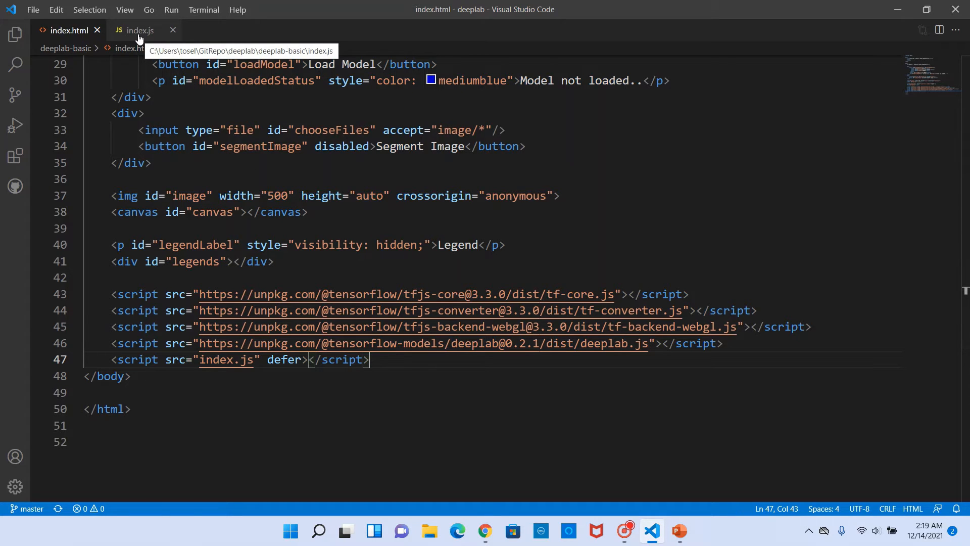
pyautogui.click(138, 31)
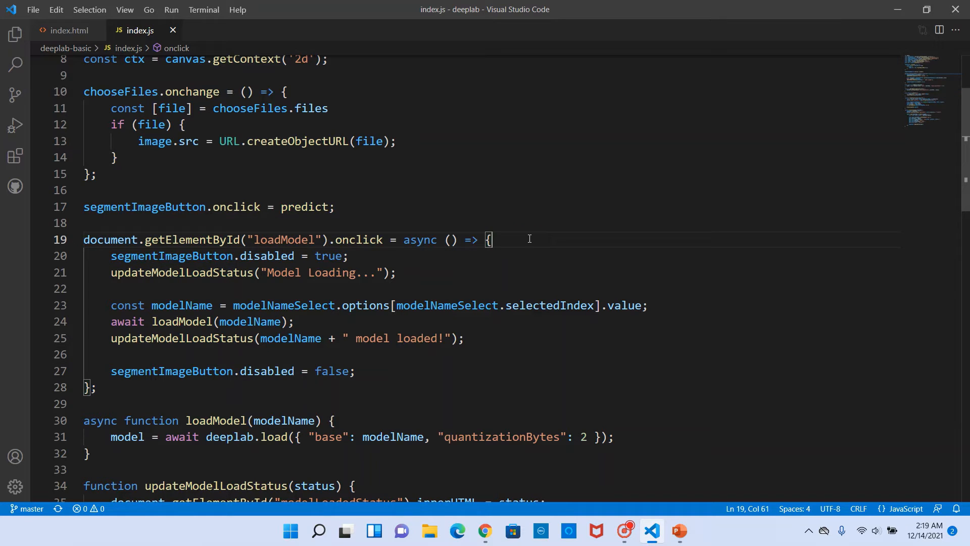
pyautogui.scroll(-3)
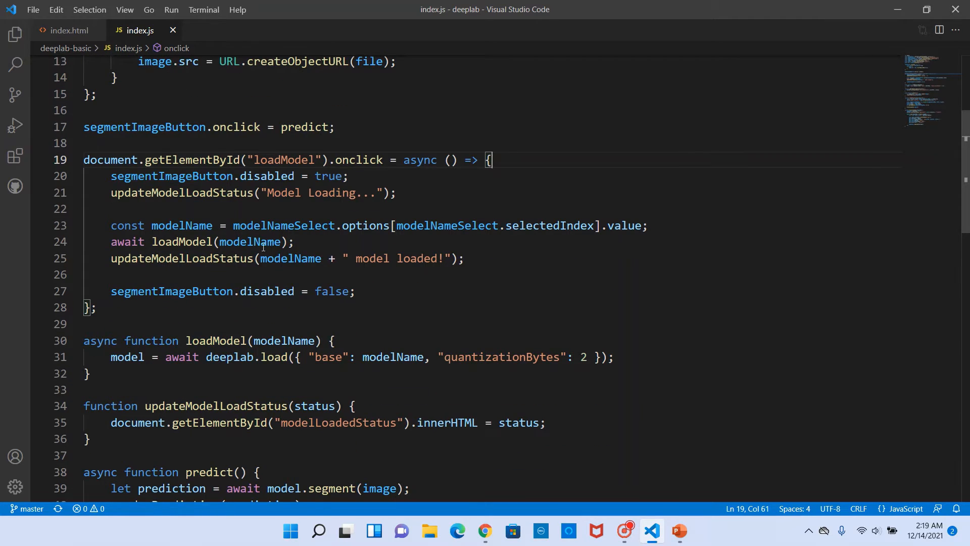
pyautogui.moveTo(285, 225)
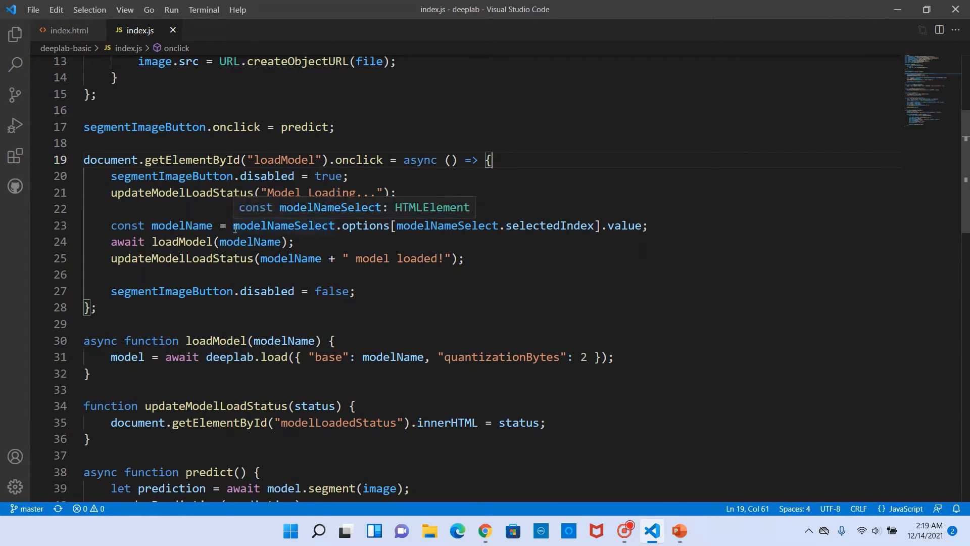
pyautogui.moveTo(234, 225); pyautogui.dragTo(645, 225)
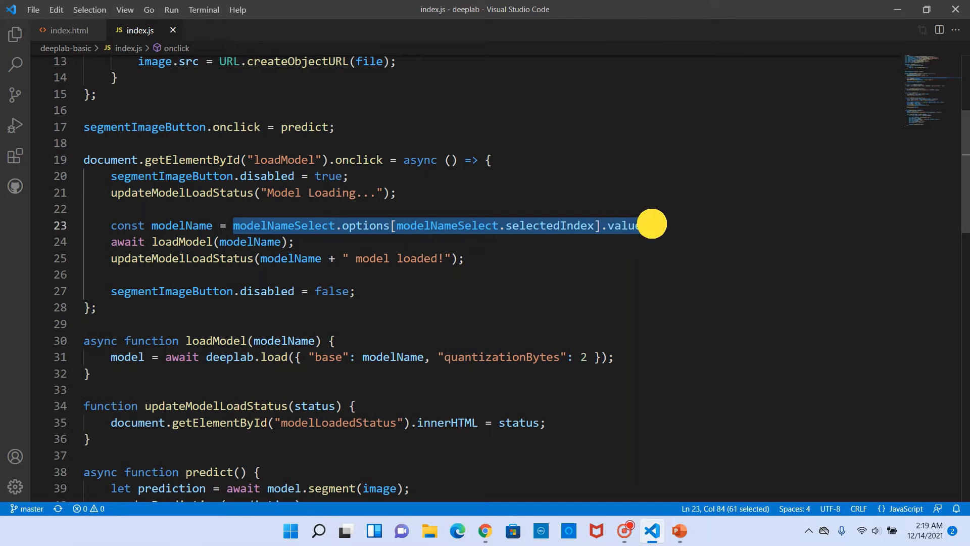
pyautogui.click(294, 242)
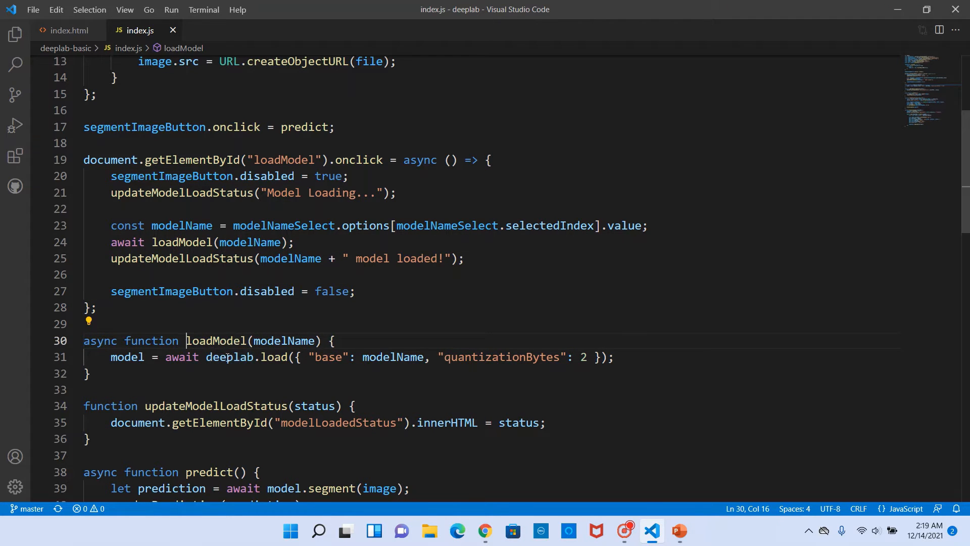
pyautogui.doubleClick(229, 357)
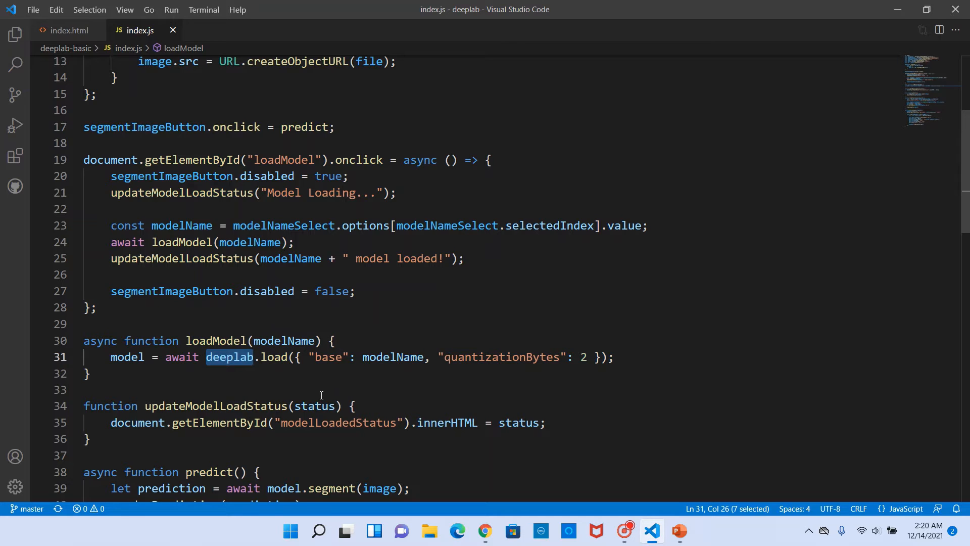
pyautogui.doubleClick(273, 356)
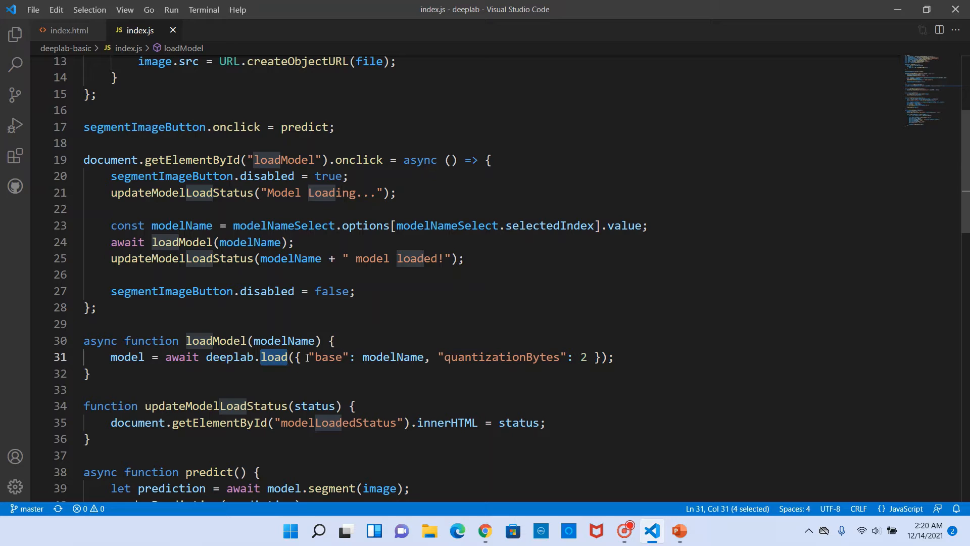
pyautogui.doubleClick(328, 356)
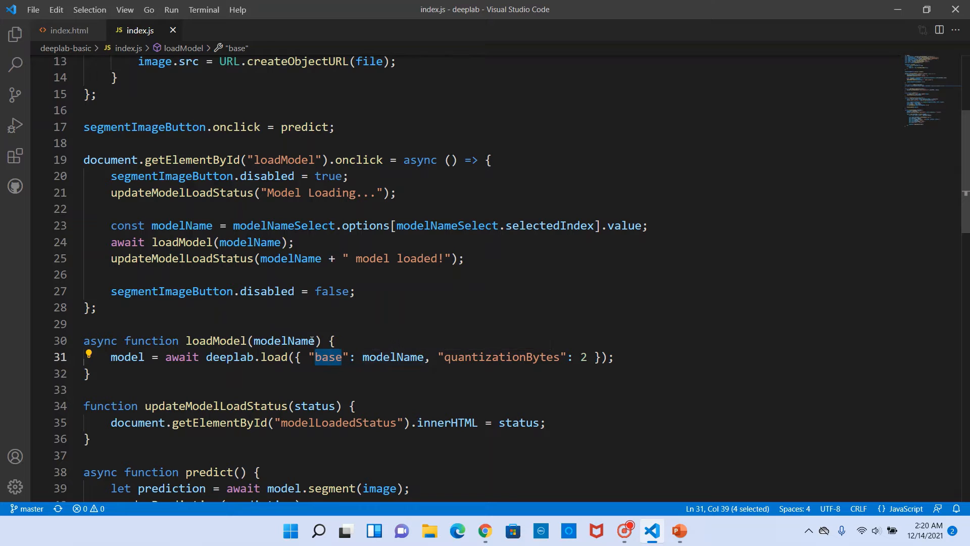
pyautogui.moveTo(395, 357)
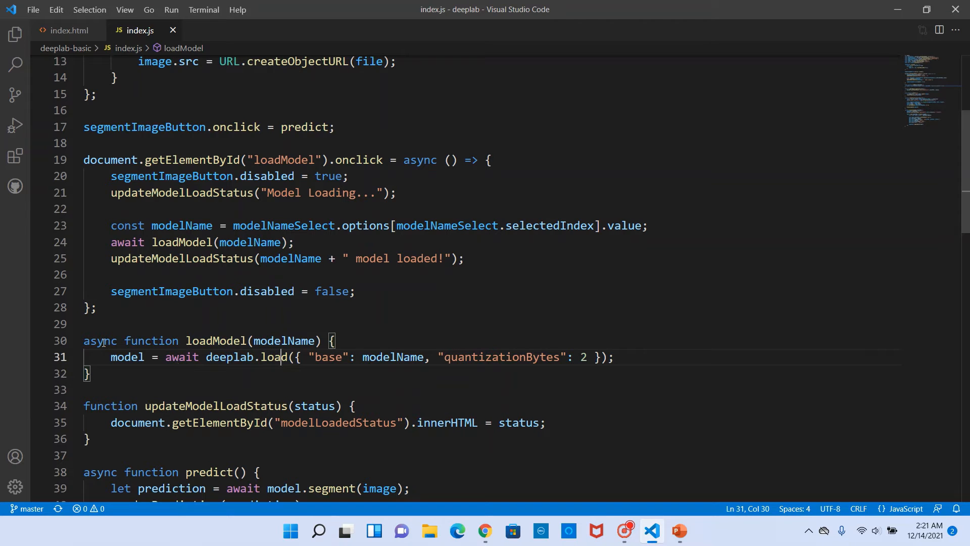
pyautogui.doubleClick(182, 358)
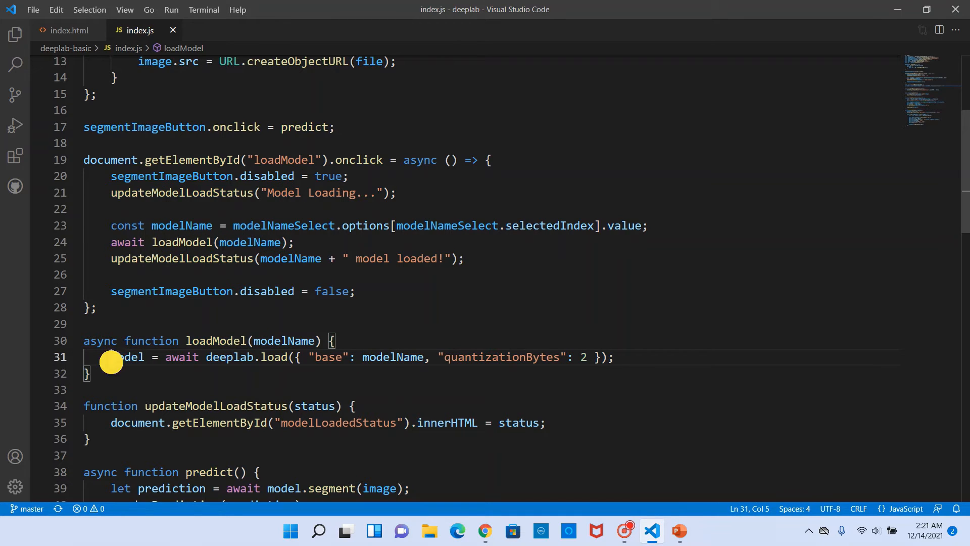
pyautogui.doubleClick(127, 358)
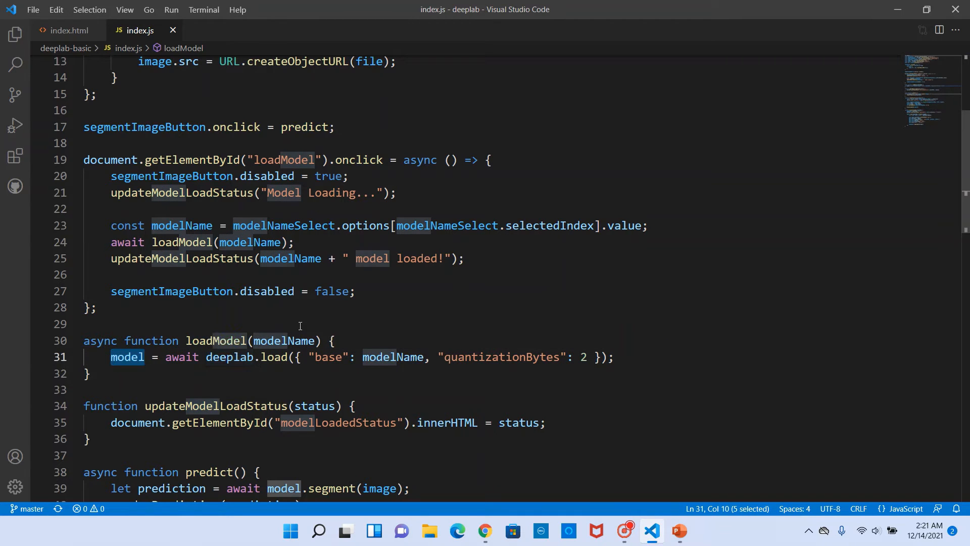
# Step: Highlight segmentImageButton, the image passed to model.segment, and renderPrediction in index.js
pyautogui.scroll(-3)
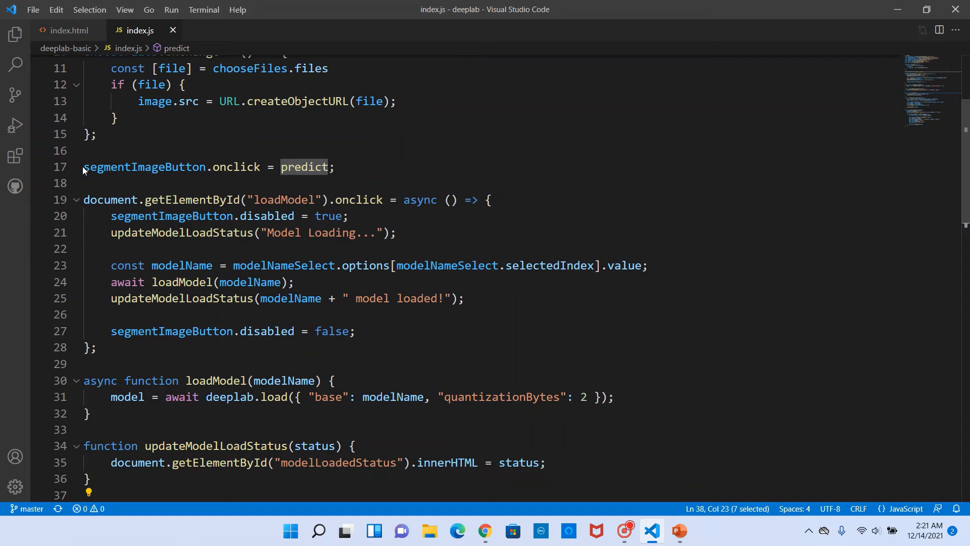
pyautogui.doubleClick(144, 166)
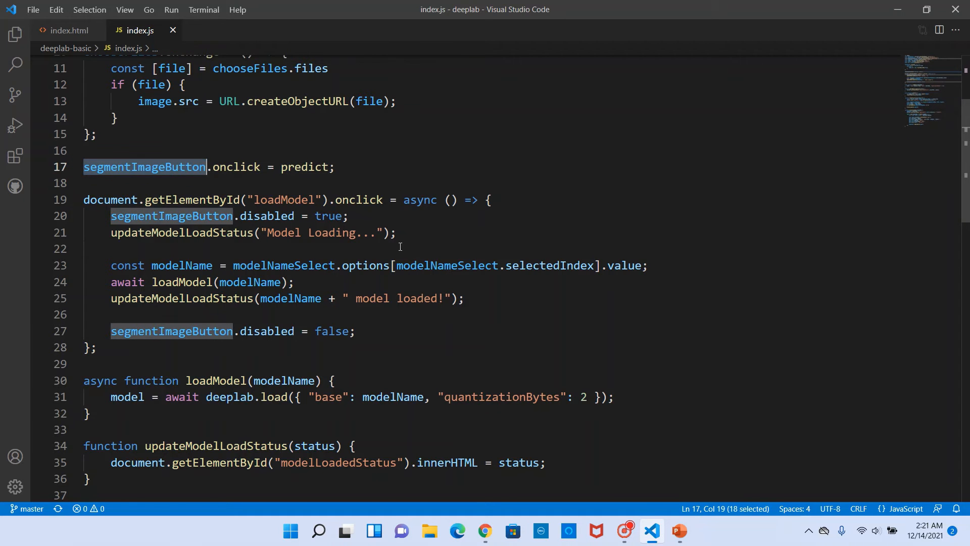
pyautogui.scroll(-3)
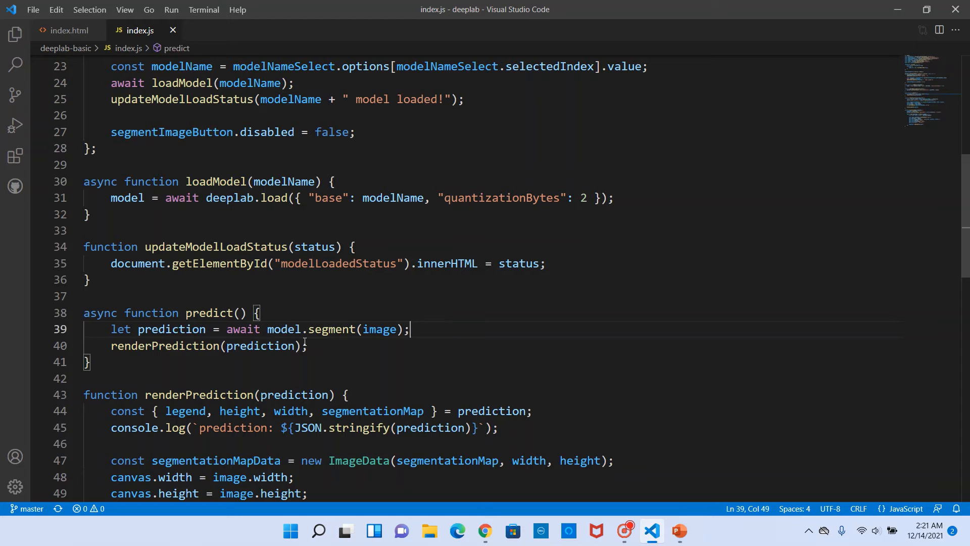
pyautogui.doubleClick(331, 328)
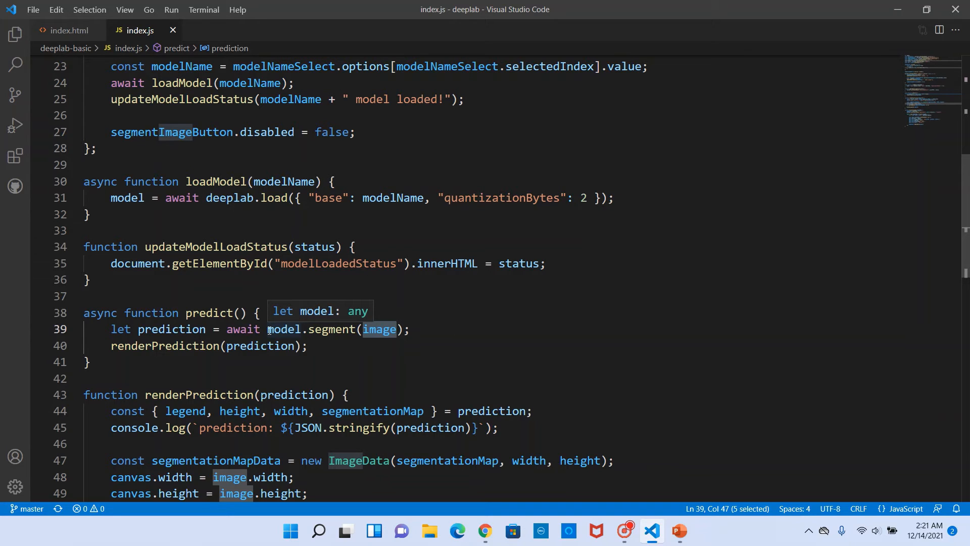
pyautogui.moveTo(172, 333)
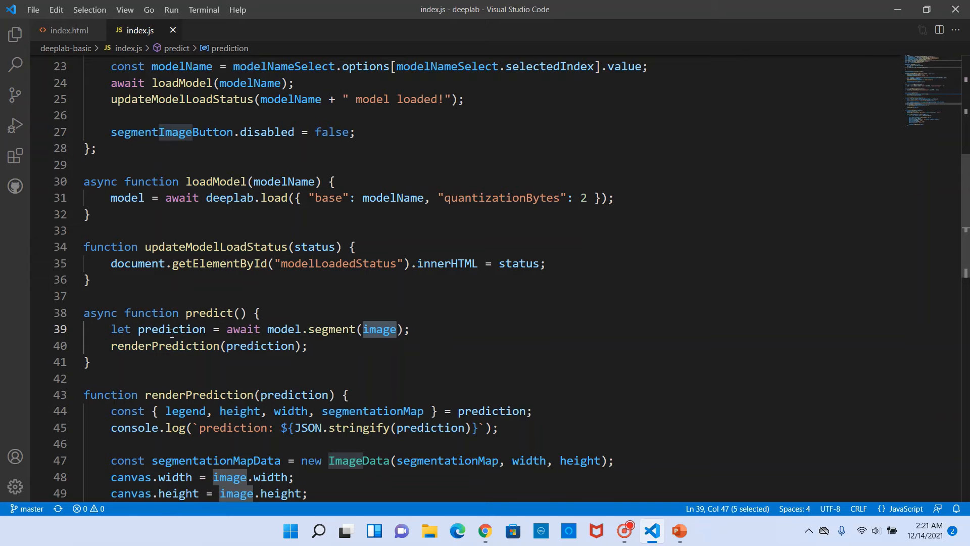
pyautogui.click(328, 328)
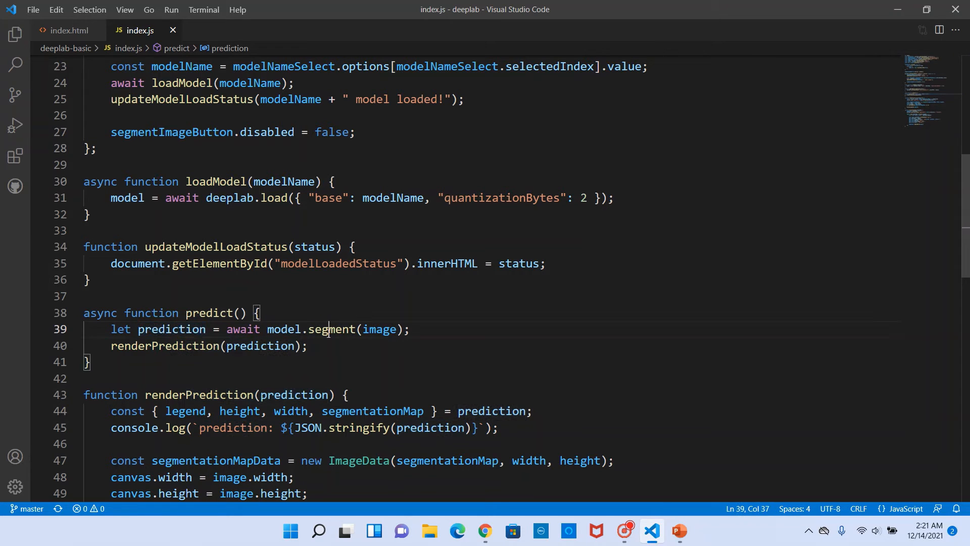
pyautogui.click(329, 345)
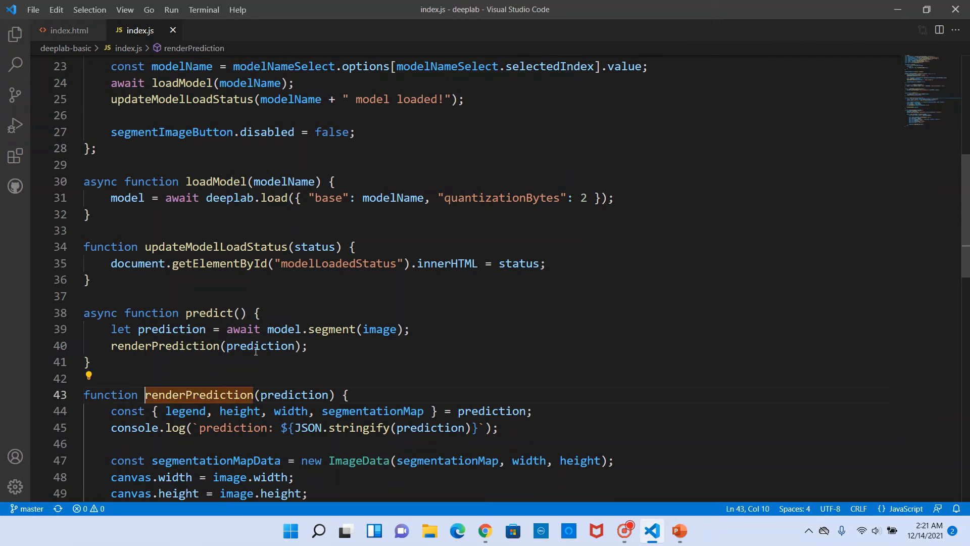
pyautogui.scroll(-3)
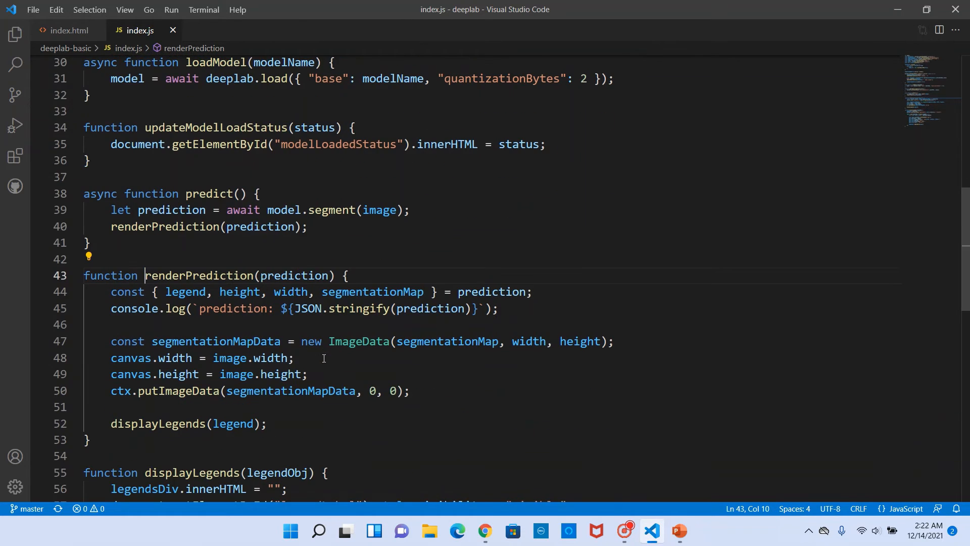
pyautogui.moveTo(198, 276)
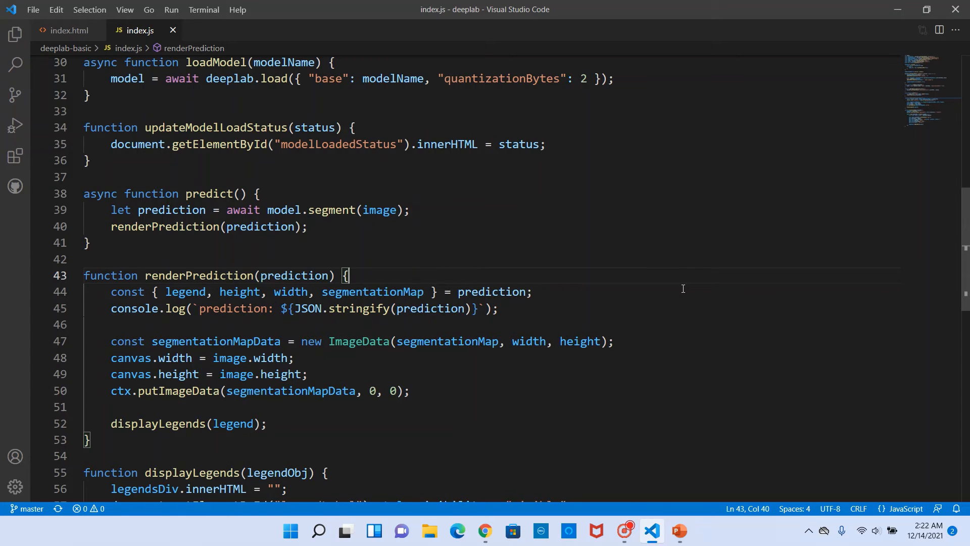
pyautogui.moveTo(237, 292)
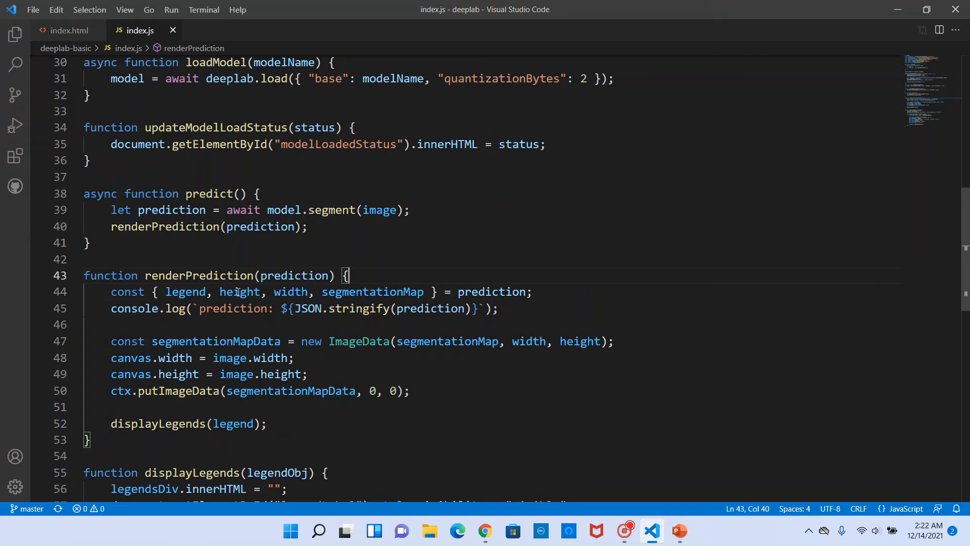
pyautogui.doubleClick(290, 291)
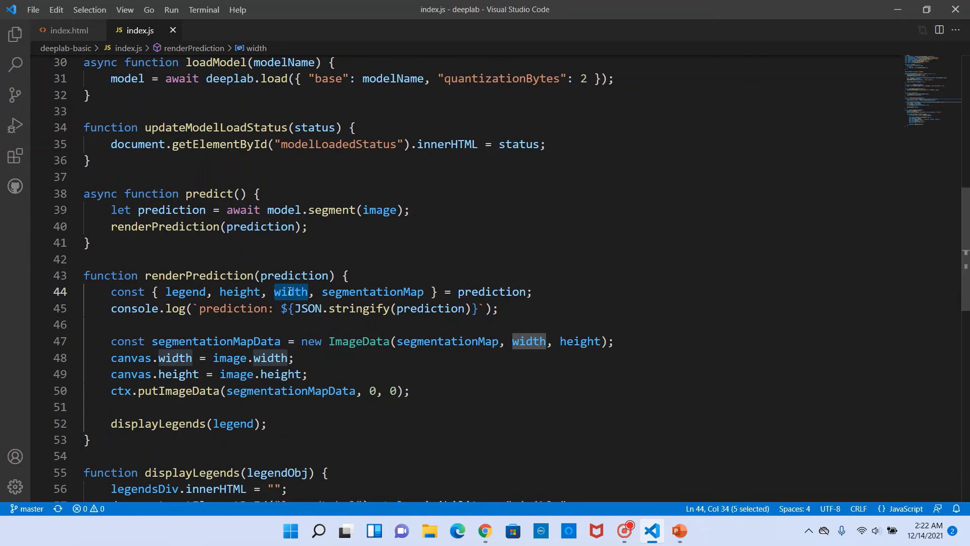
pyautogui.doubleClick(371, 292)
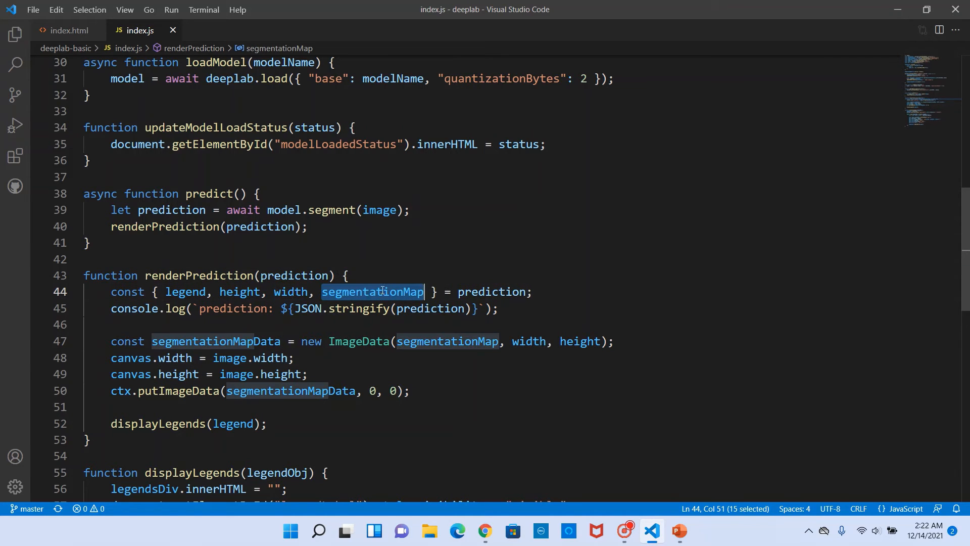
pyautogui.moveTo(492, 292)
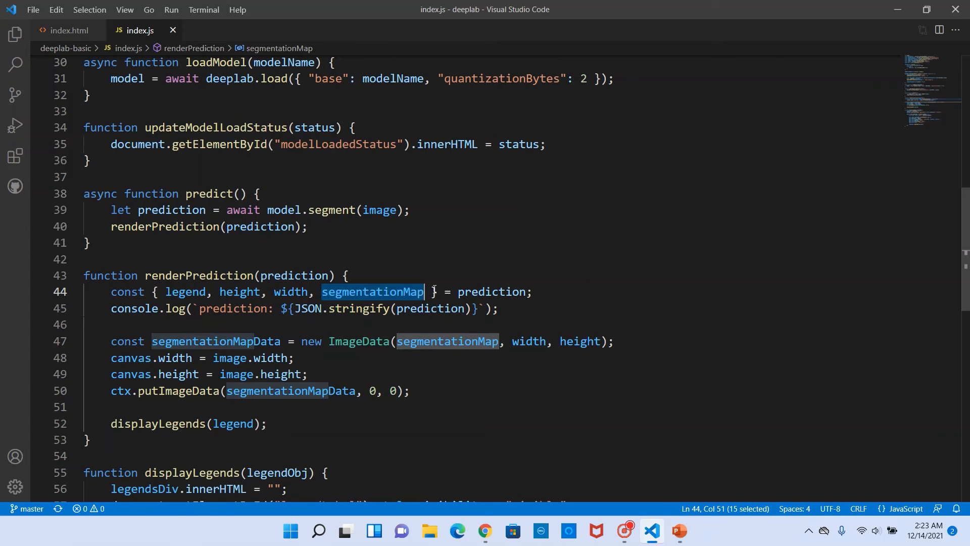
pyautogui.moveTo(411, 323)
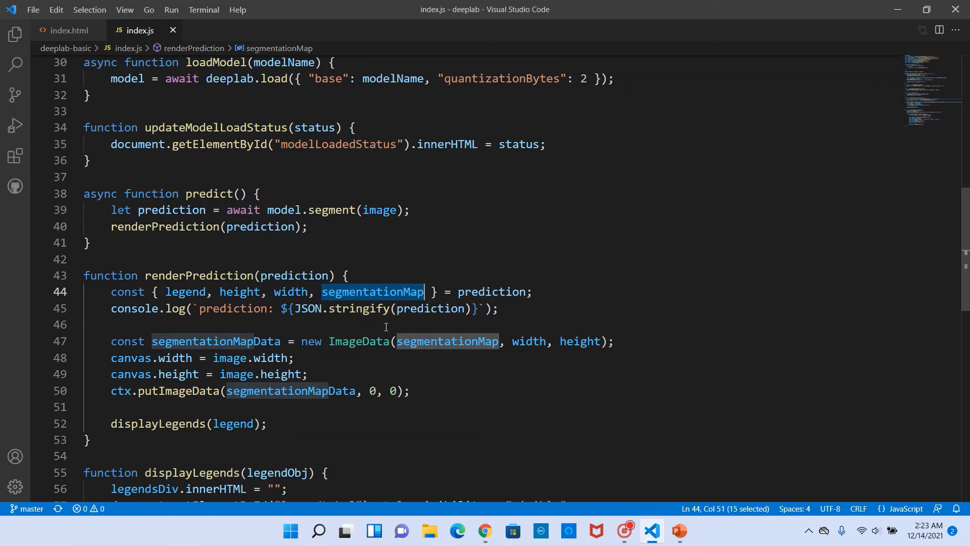
pyautogui.moveTo(421, 355)
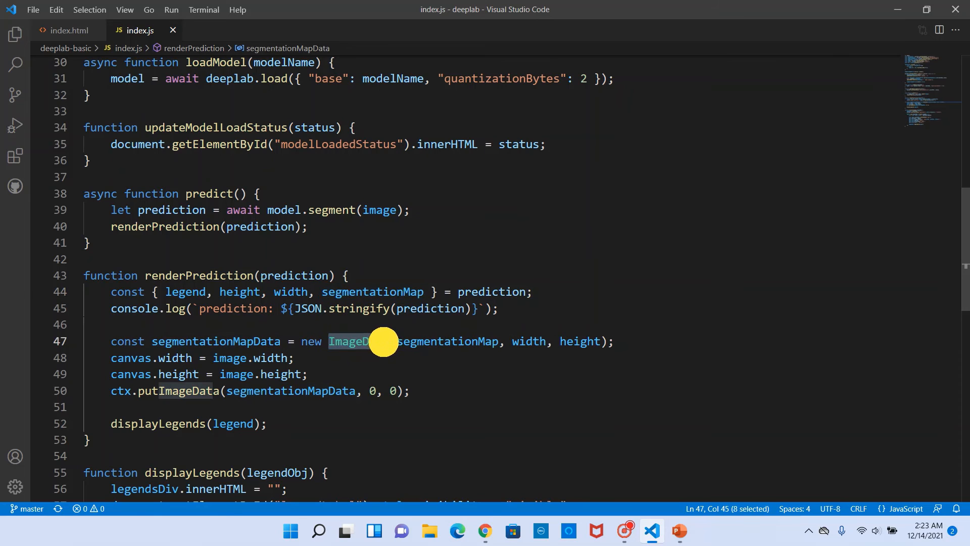
pyautogui.moveTo(356, 341)
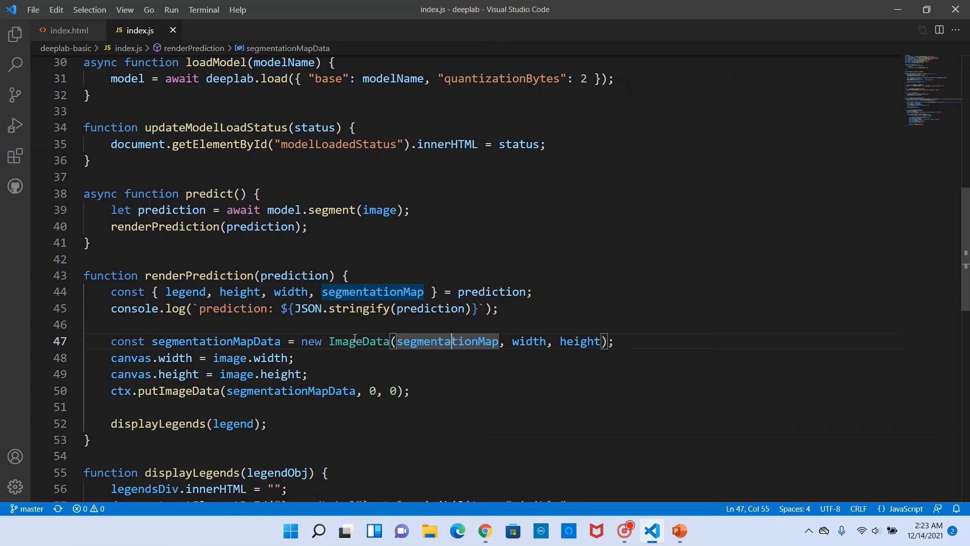
pyautogui.moveTo(573, 342)
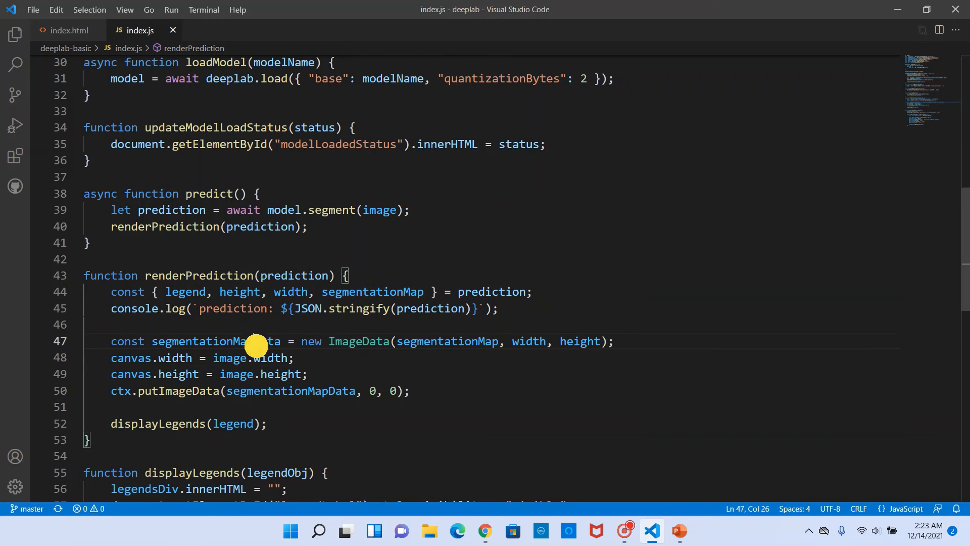
# Step: Replace image dimensions with the prediction's width and height on the canvas lines, then save
pyautogui.doubleClick(216, 341)
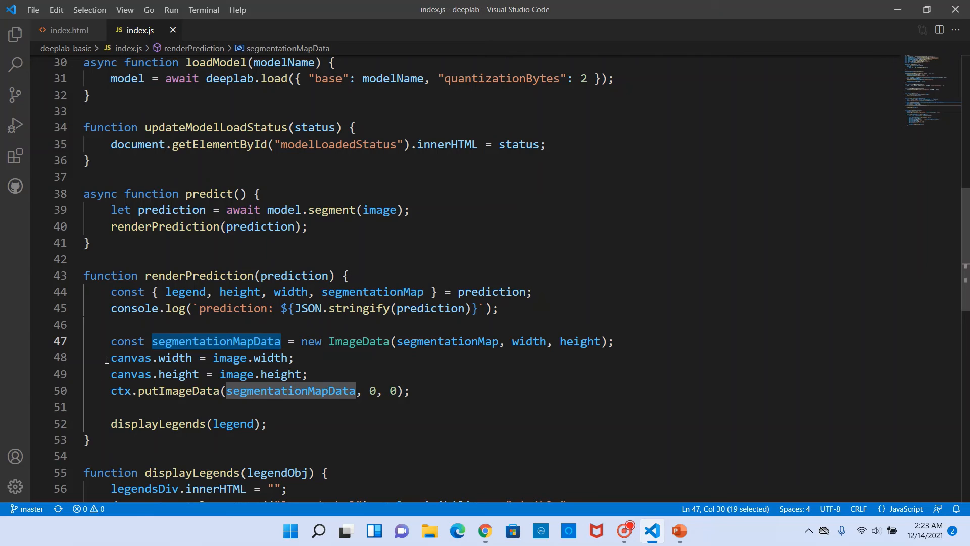
pyautogui.click(307, 374)
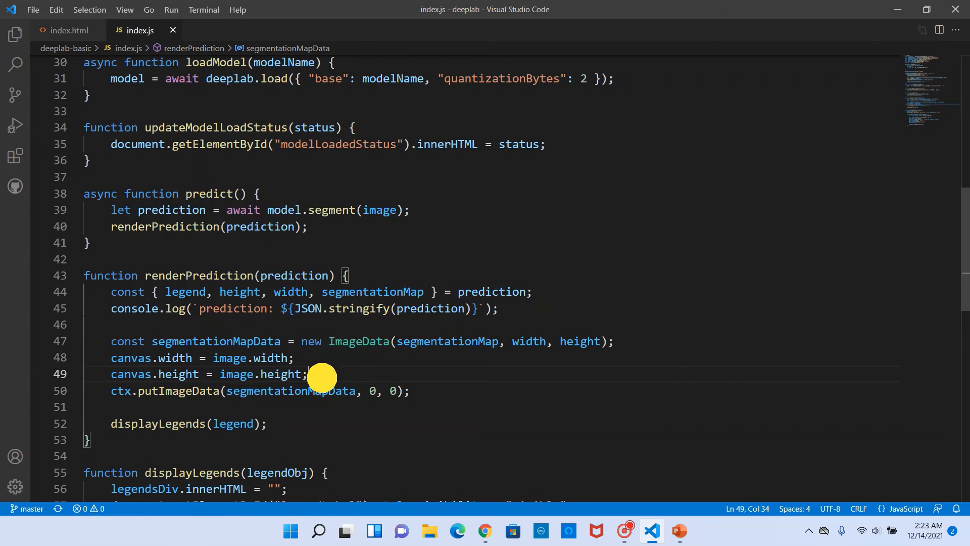
pyautogui.click(307, 374)
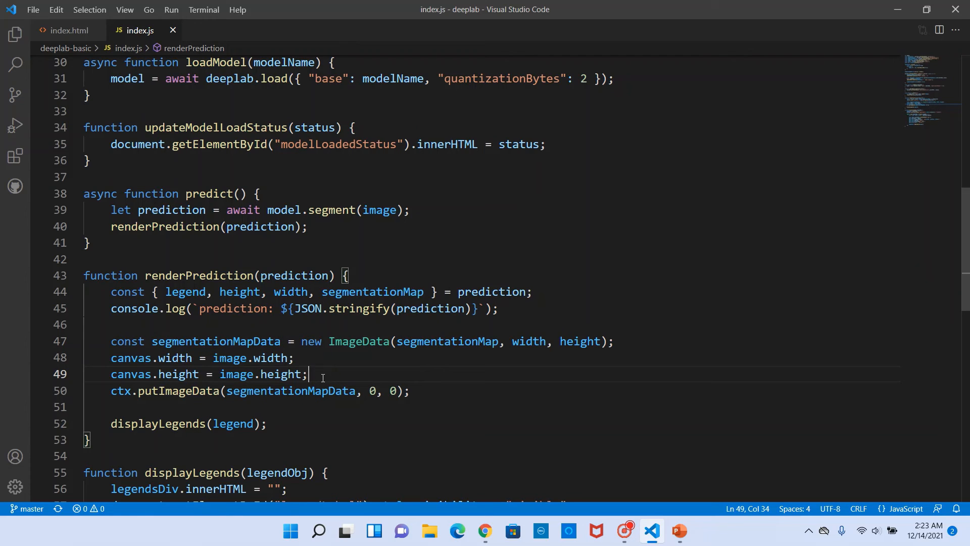
pyautogui.moveTo(315, 374)
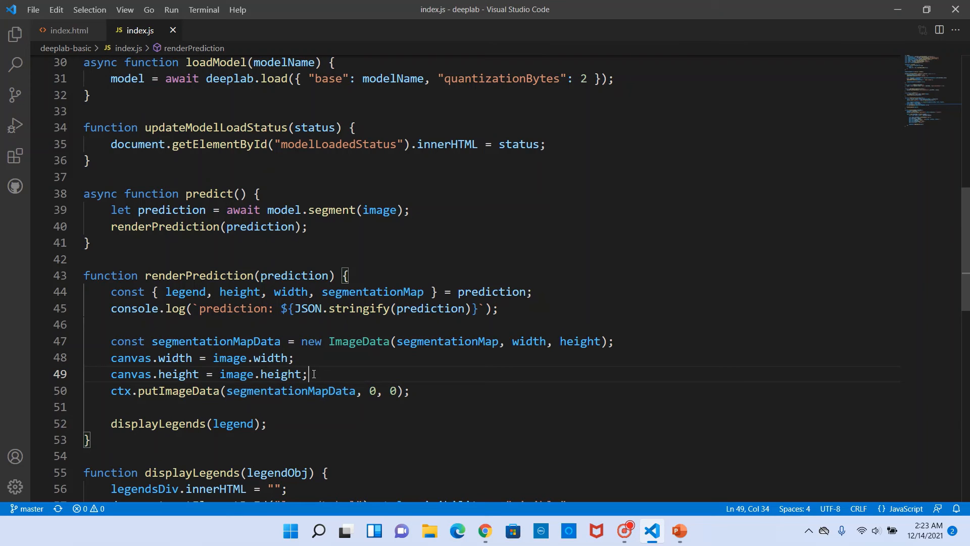
pyautogui.click(378, 354)
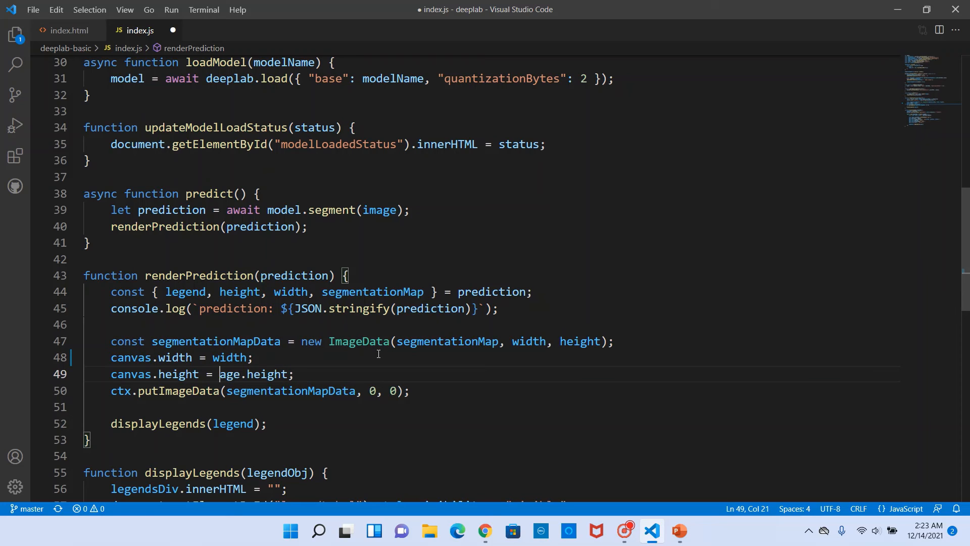
pyautogui.write('height')
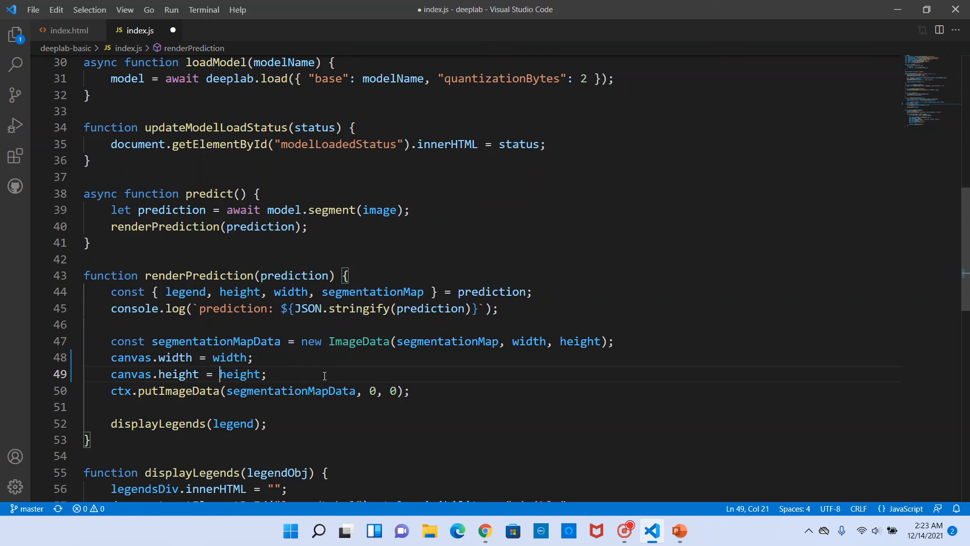
pyautogui.press('ctrl+s')
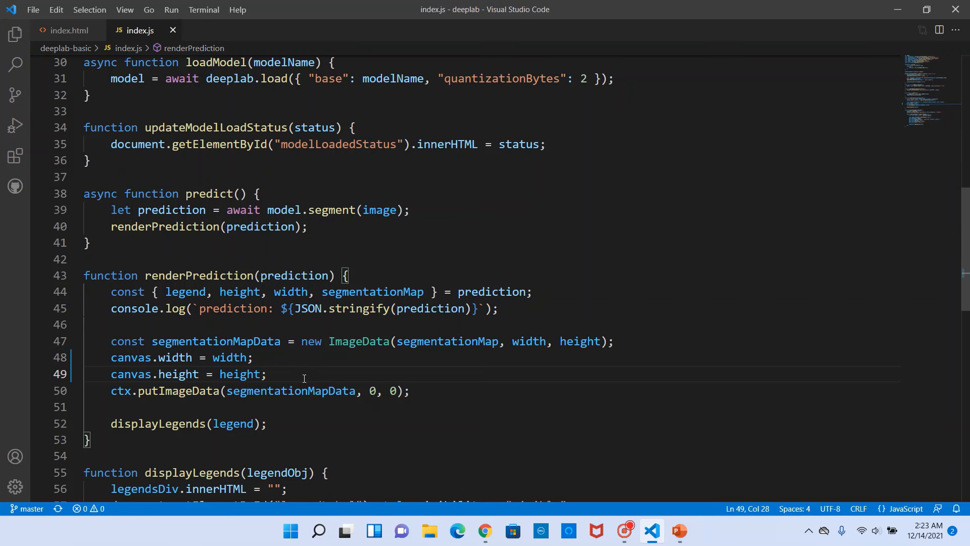
# Step: Highlight the putImageData call and its segmentationMapData argument on line 50
pyautogui.doubleClick(178, 391)
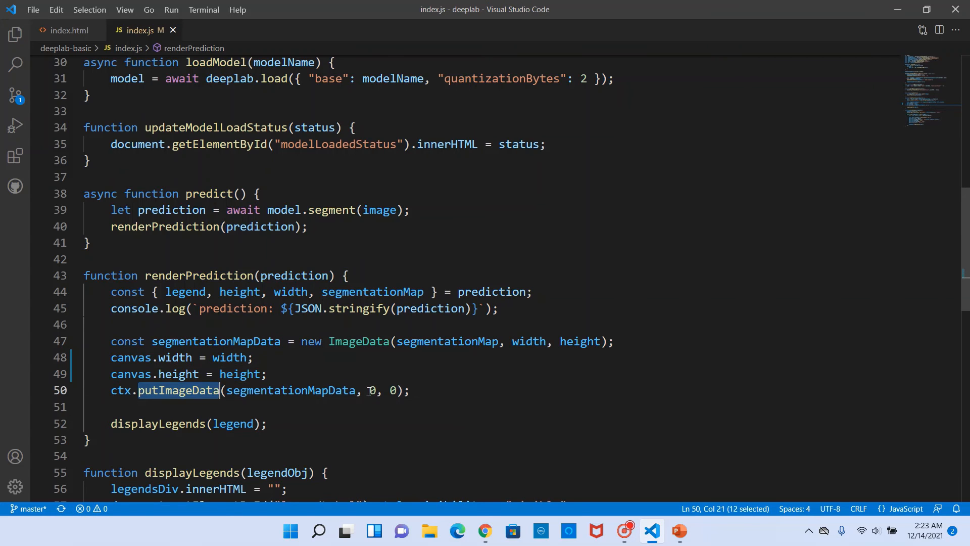
pyautogui.doubleClick(291, 390)
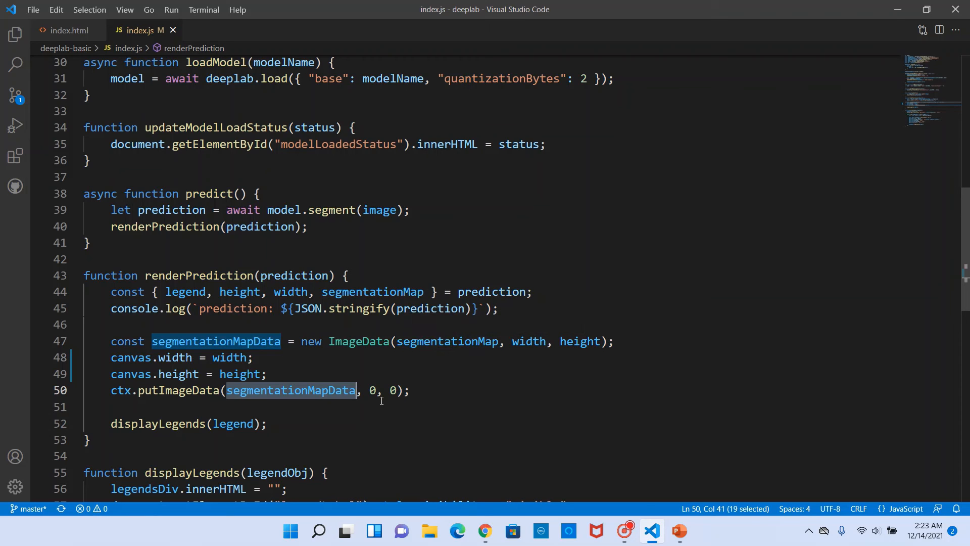
pyautogui.click(408, 391)
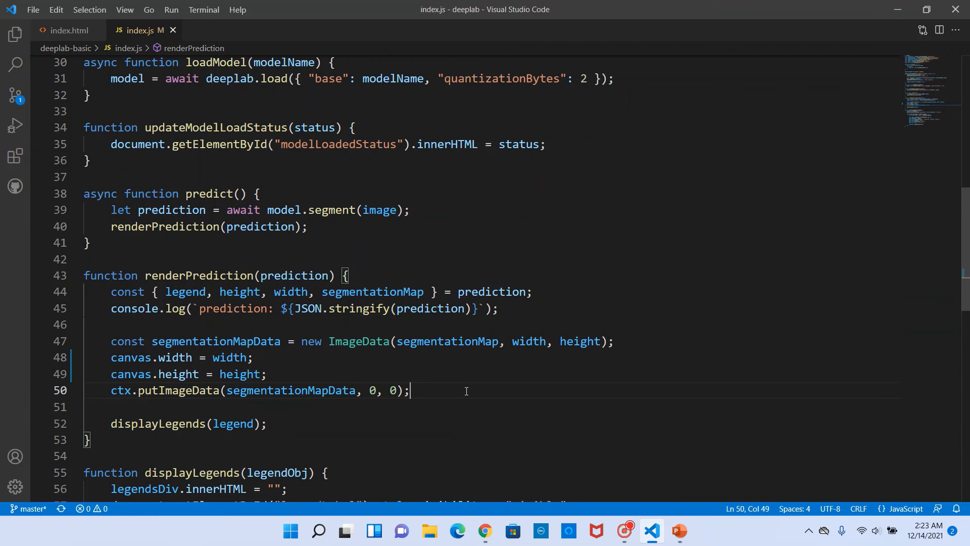
pyautogui.moveTo(297, 450)
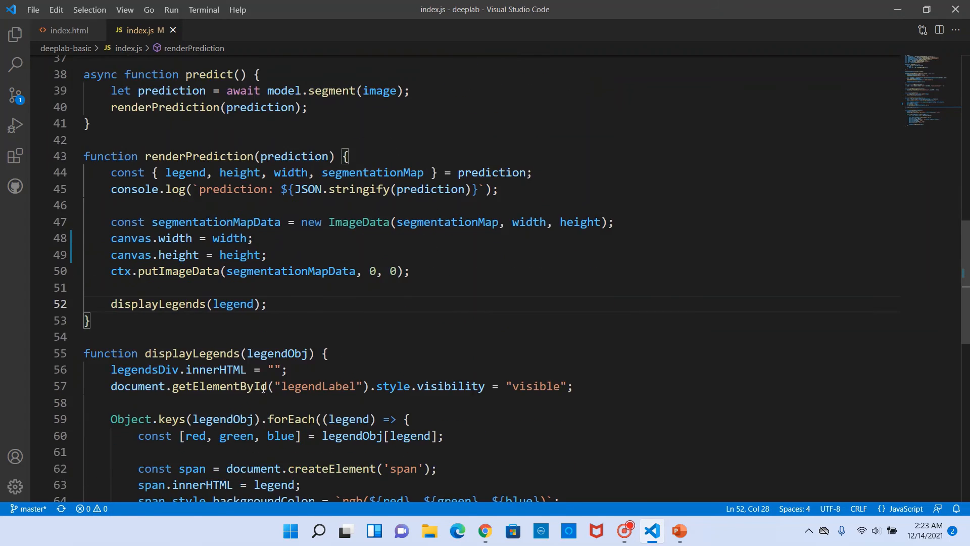
# Step: Review displayLegends and its background colour line, then view the segmented photo in Chrome
pyautogui.scroll(-3)
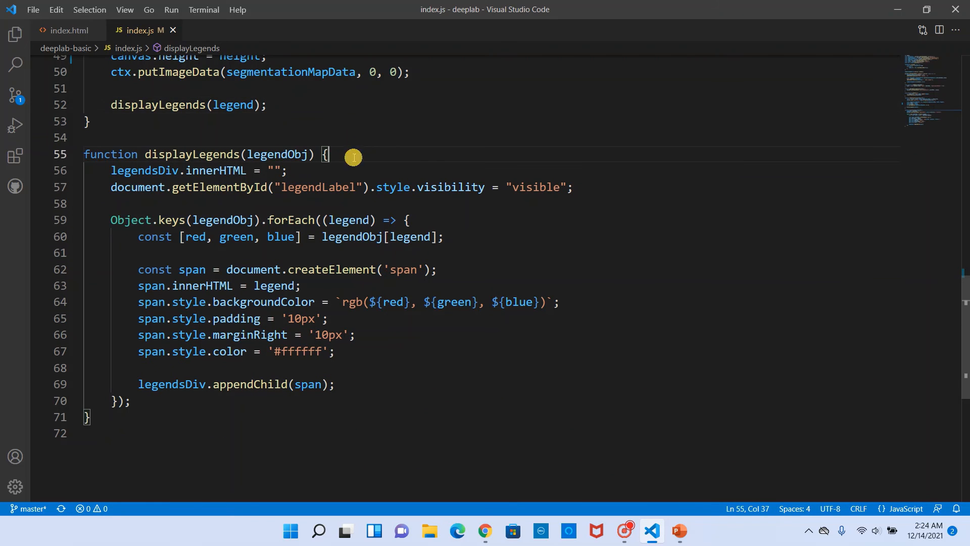
pyautogui.doubleClick(232, 145)
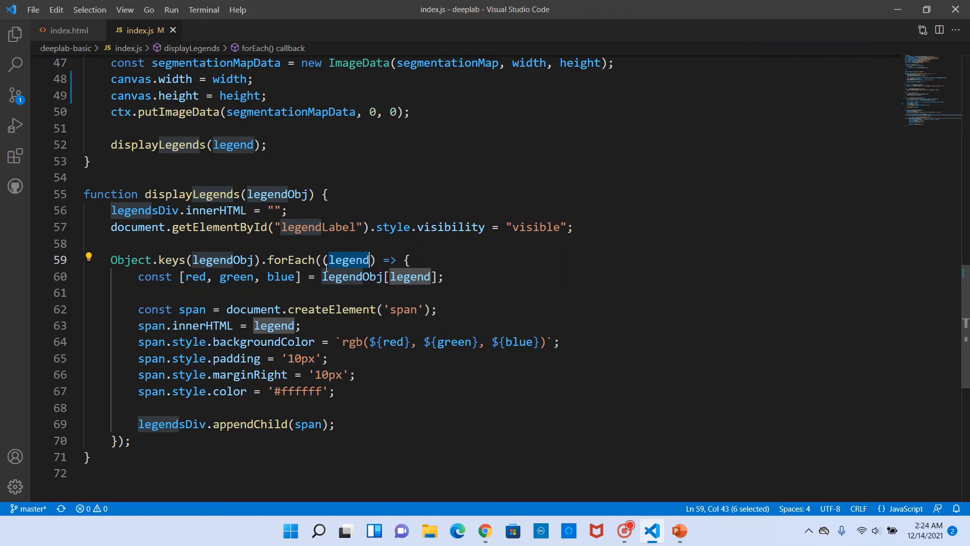
pyautogui.moveTo(246, 289)
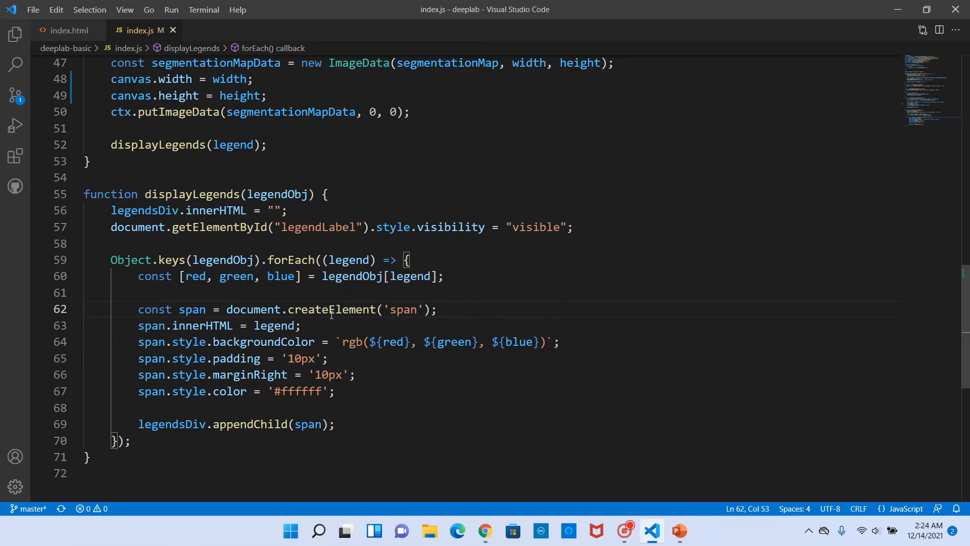
pyautogui.doubleClick(180, 342)
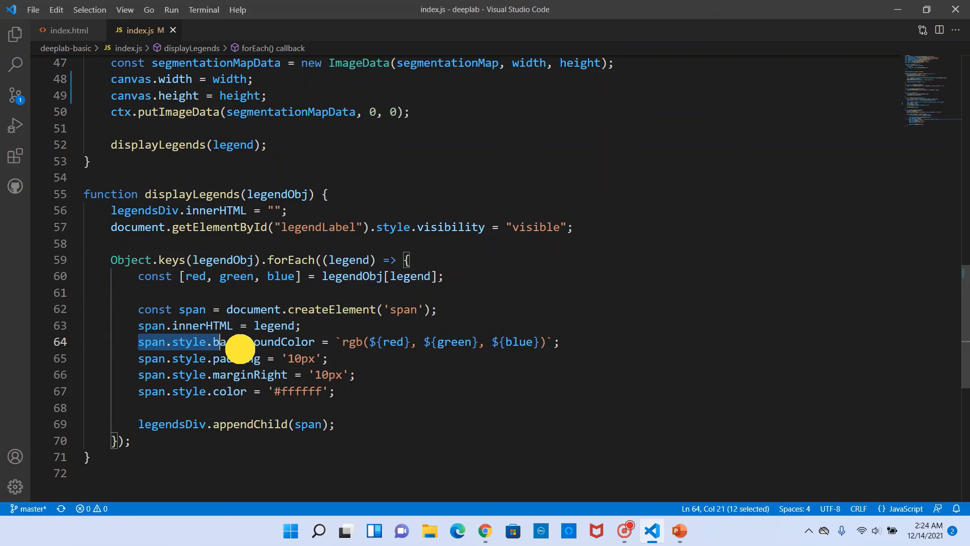
pyautogui.moveTo(220, 342); pyautogui.dragTo(551, 342)
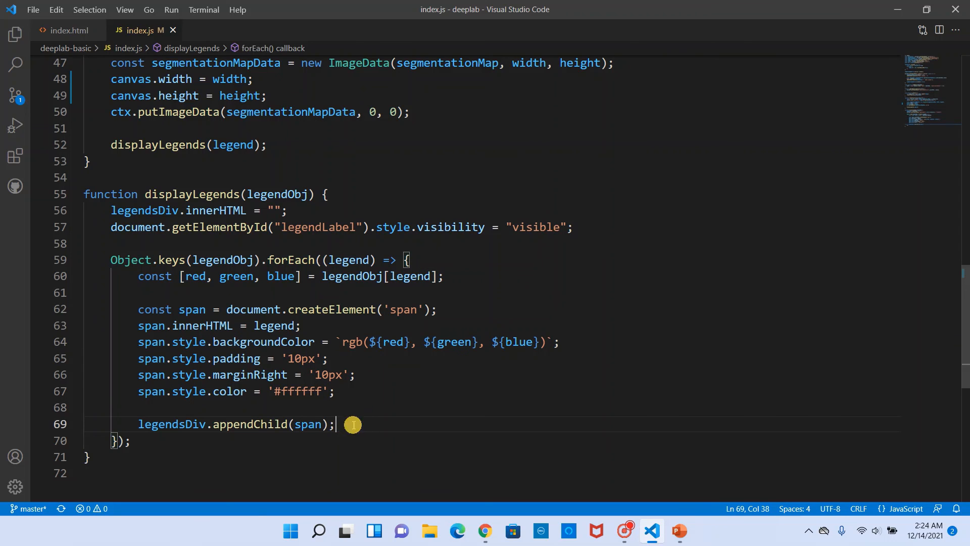
pyautogui.moveTo(167, 425)
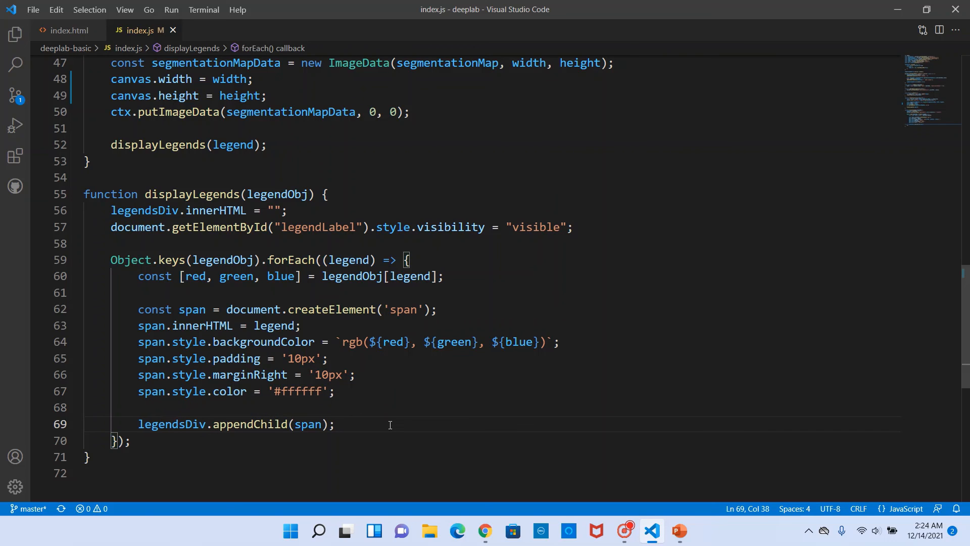
pyautogui.moveTo(403, 424)
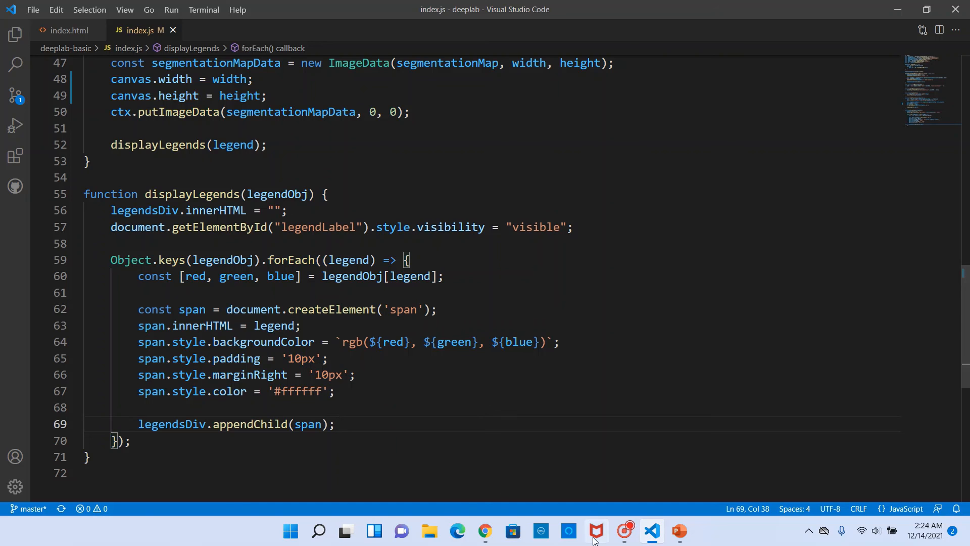
pyautogui.click(485, 530)
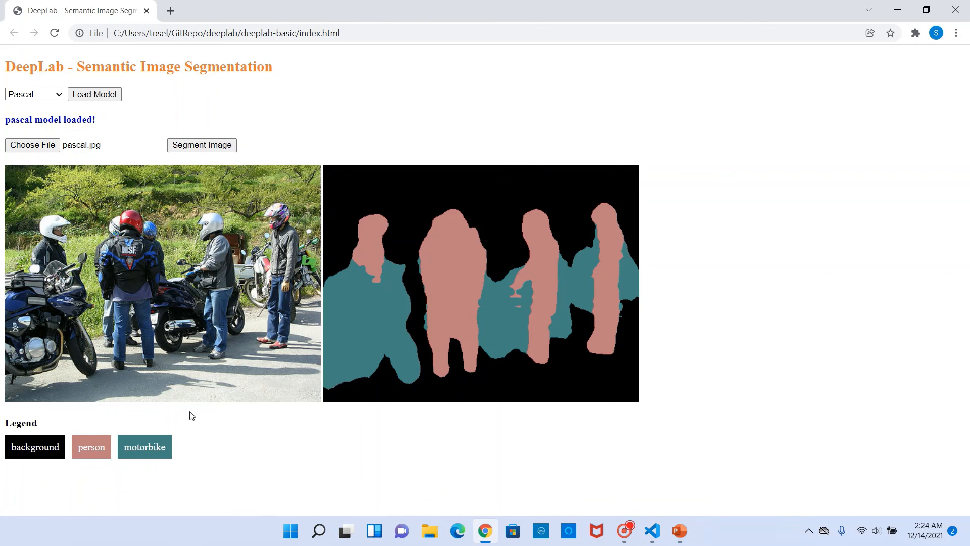
pyautogui.moveTo(500, 239)
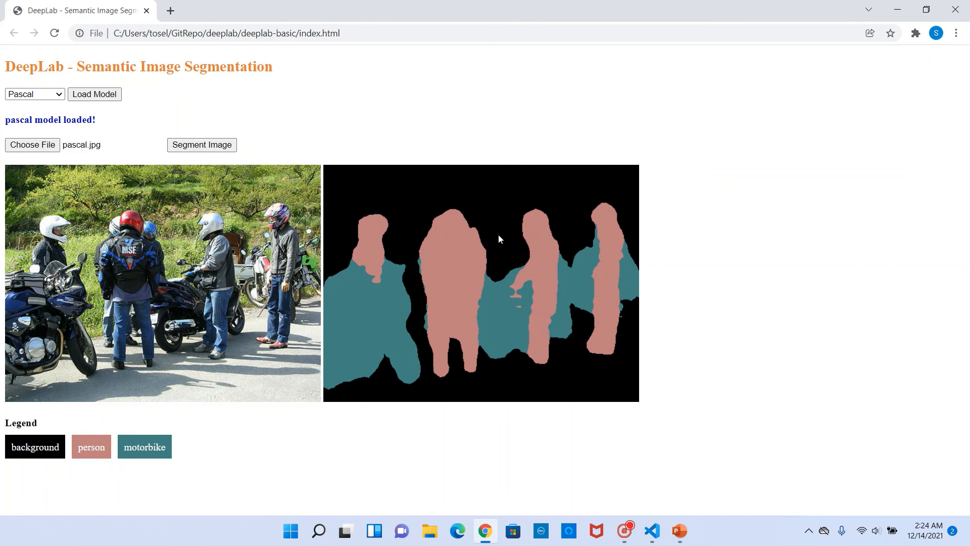